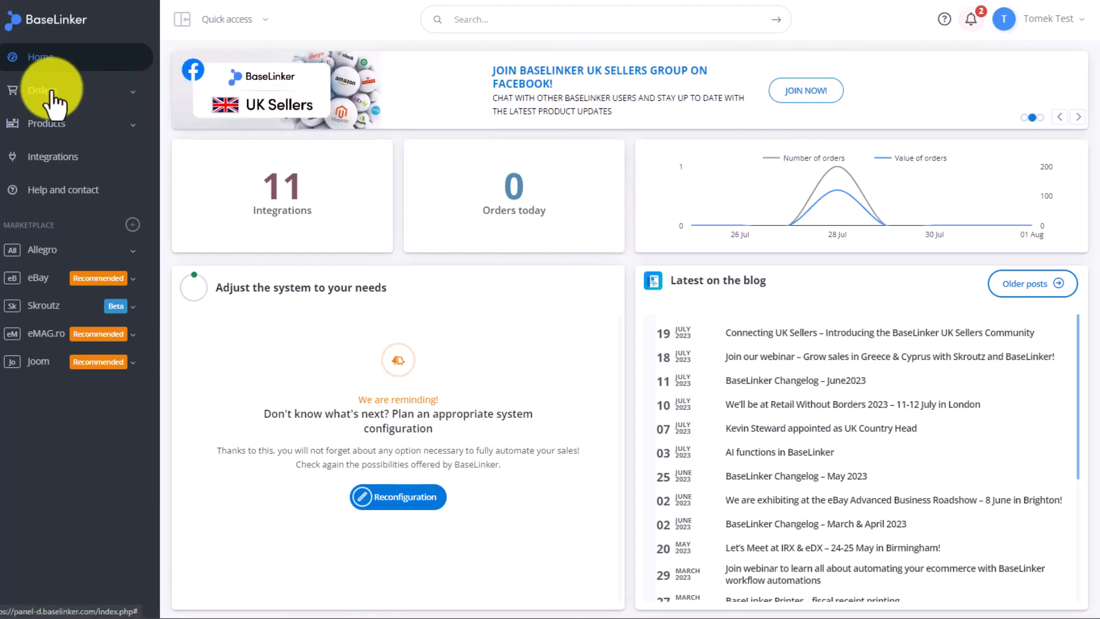
Open Orders and review the Sent, Received, Returns and To check status groups.
{"action": "left_click", "coordinate": [38, 90]}
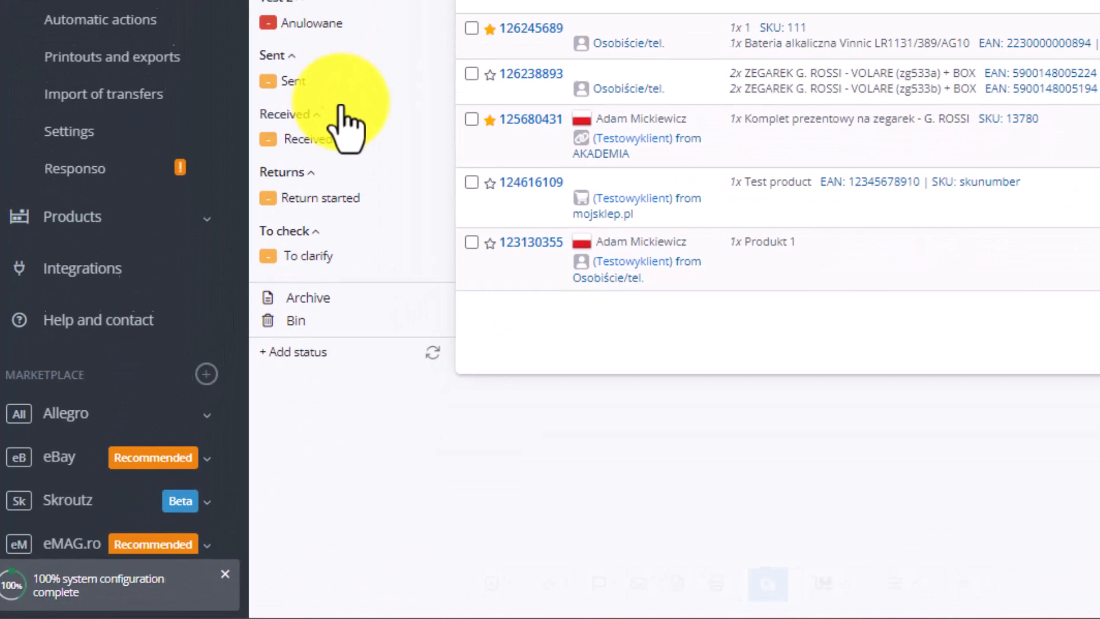
{"action": "scroll", "scroll_direction": "down", "scroll_amount": 3}
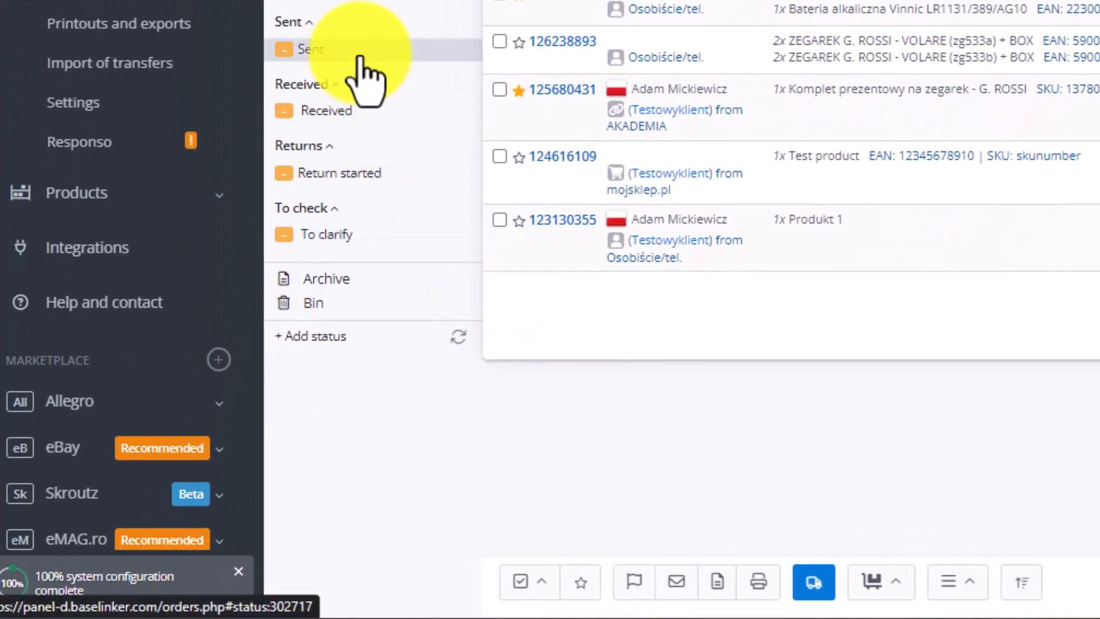
{"action": "left_click", "coordinate": [325, 110]}
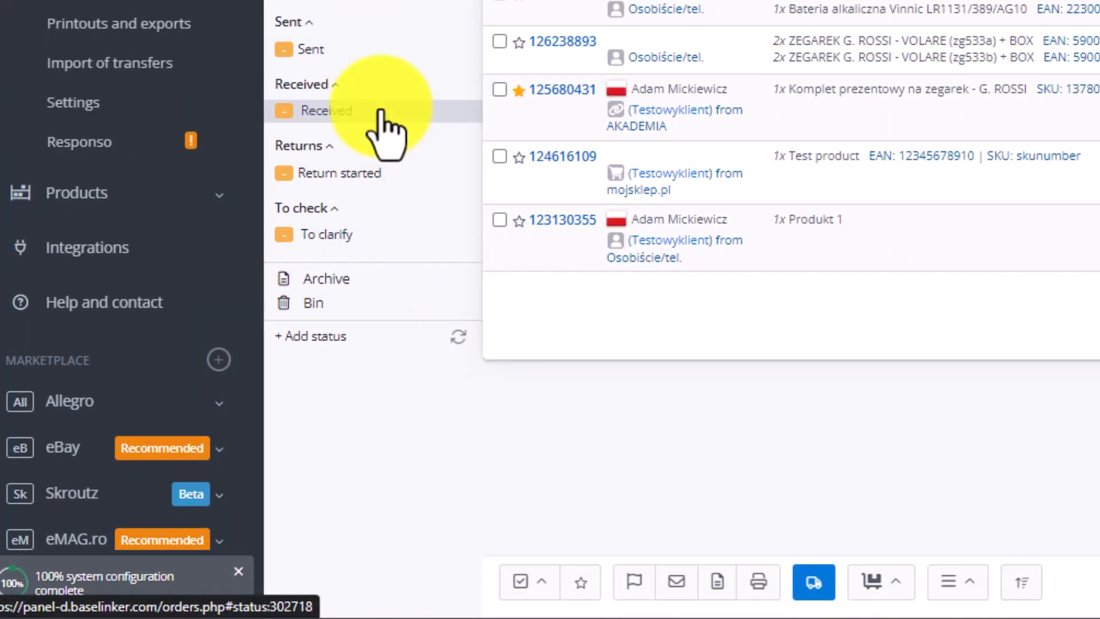
{"action": "left_click", "coordinate": [326, 234]}
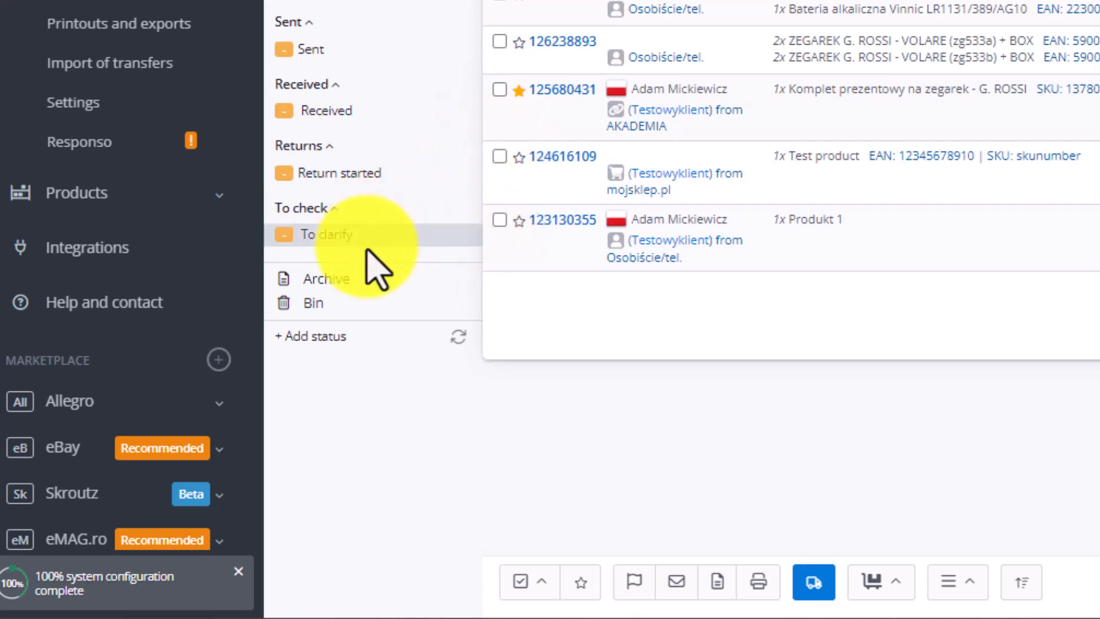
{"action": "mouse_move", "coordinate": [505, 266]}
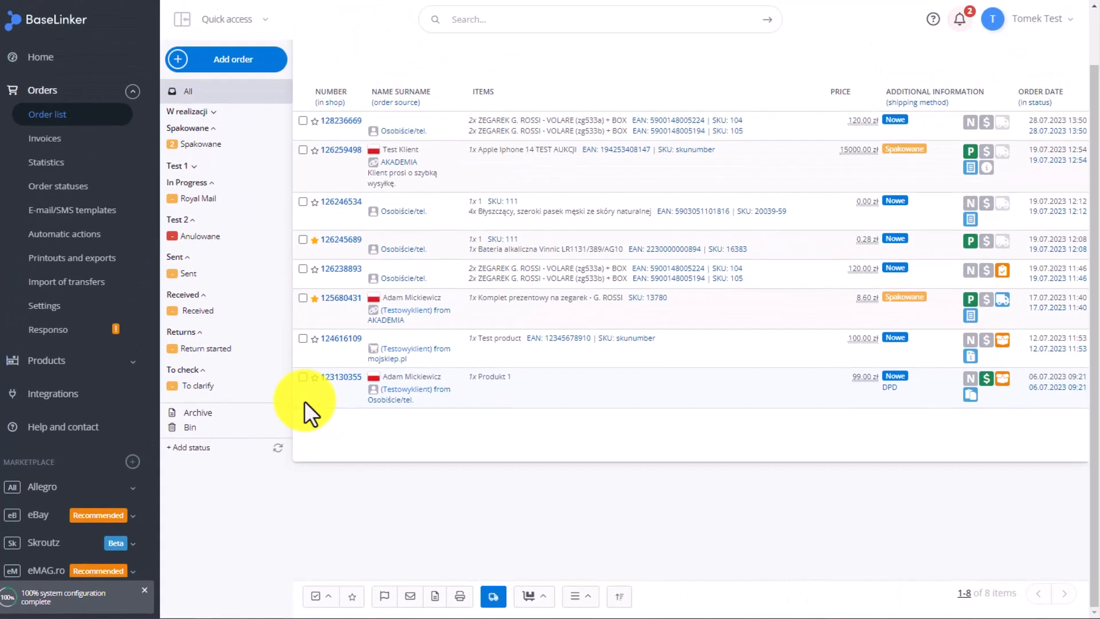
In Automatic actions > Action groups, create and save a group named 'Package tracking'.
{"action": "left_click", "coordinate": [64, 234]}
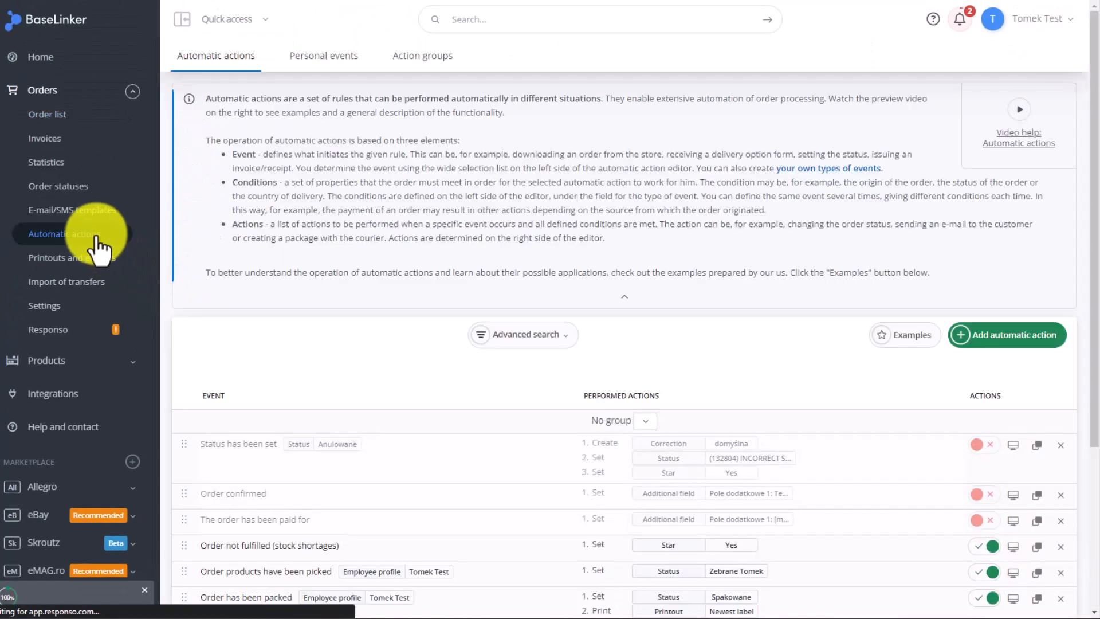
{"action": "left_click", "coordinate": [422, 55]}
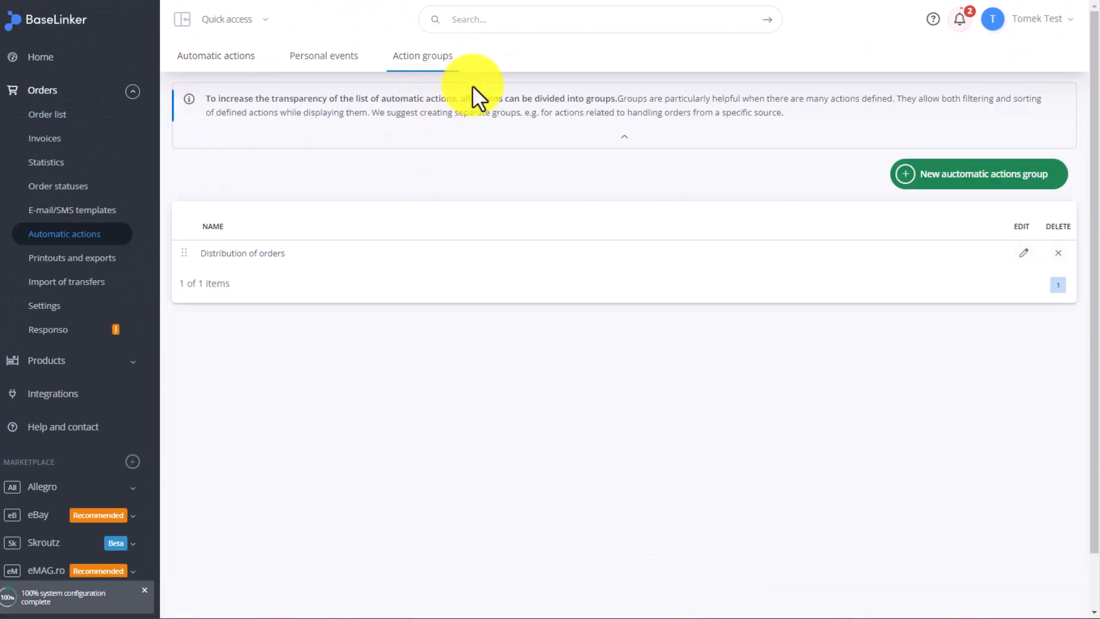
{"action": "left_click", "coordinate": [977, 173]}
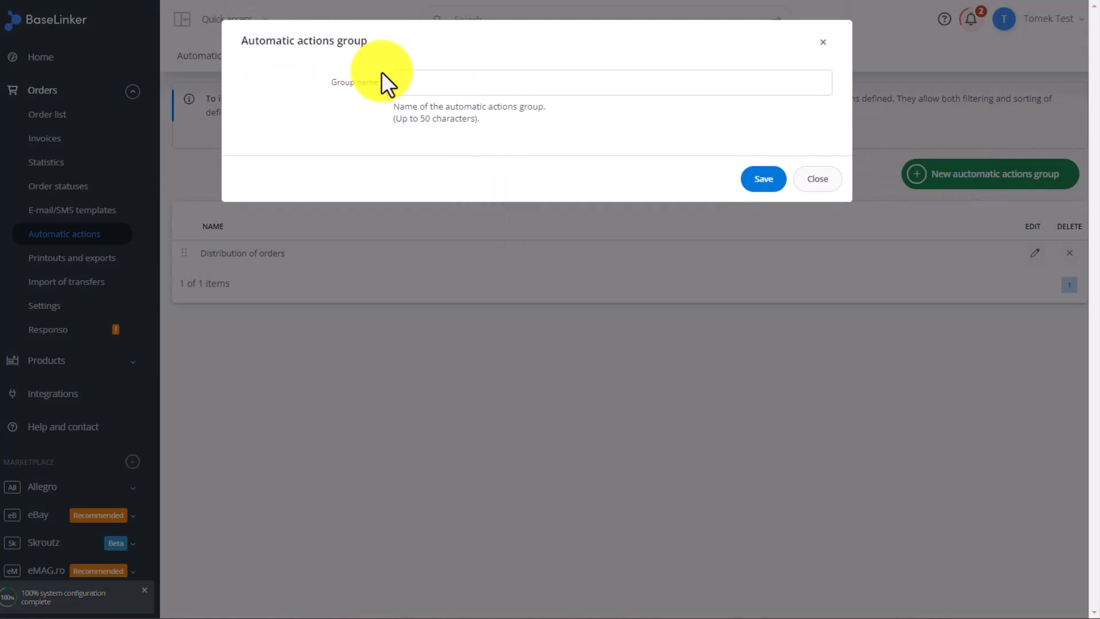
{"action": "type", "text": "P"}
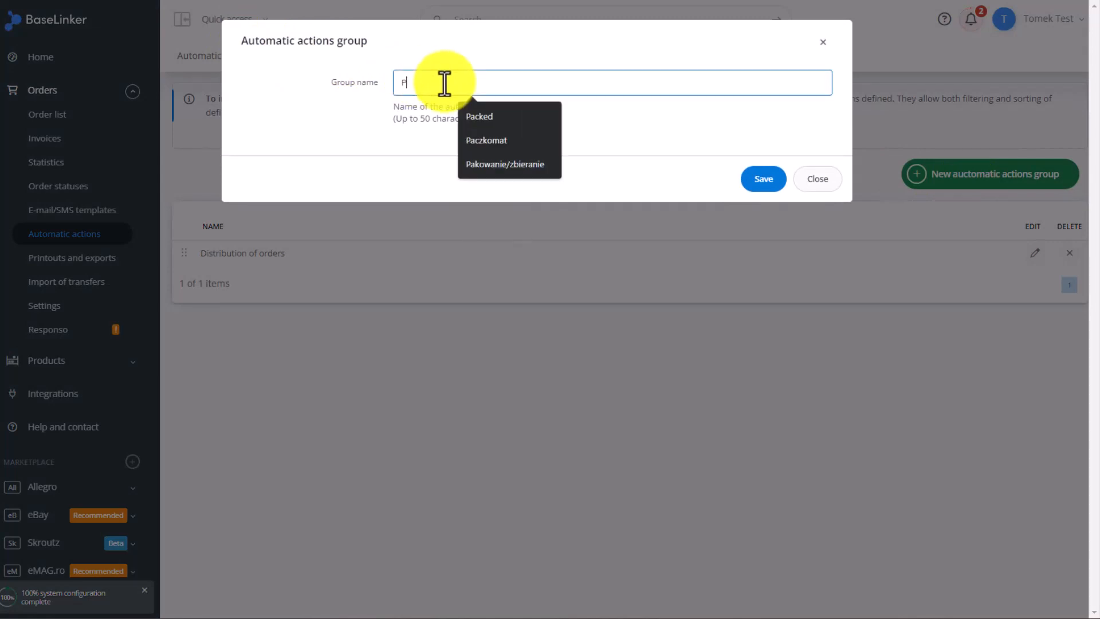
{"action": "type", "text": "ackage track"}
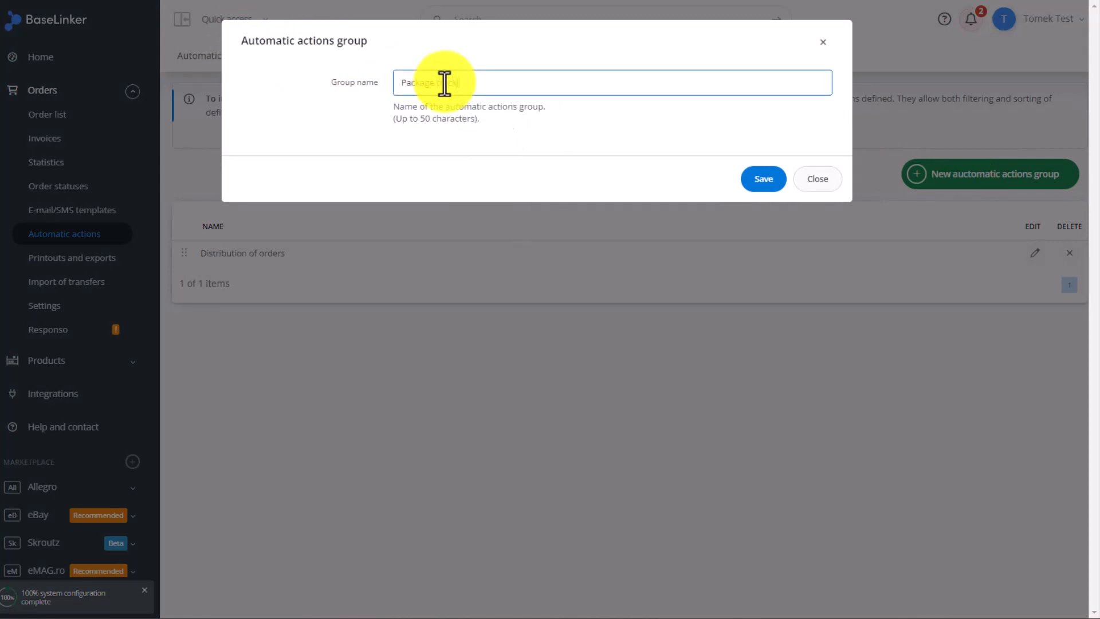
{"action": "left_click", "coordinate": [762, 178]}
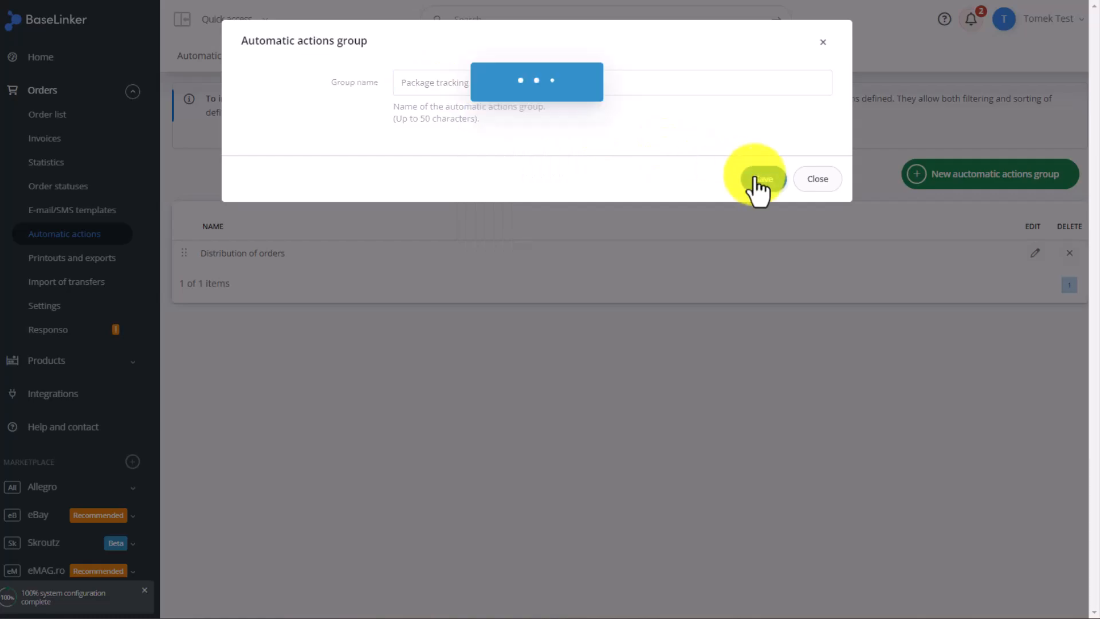
{"action": "left_click", "coordinate": [761, 178]}
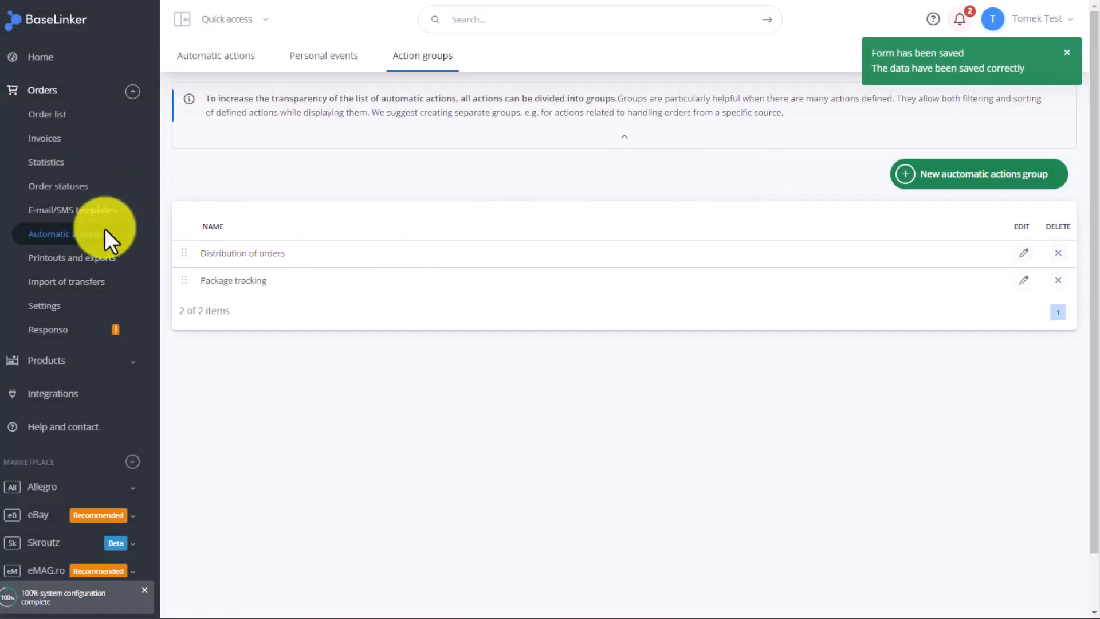
Start a new automatic action and search the triggering events for 'cour'.
{"action": "left_click", "coordinate": [215, 56]}
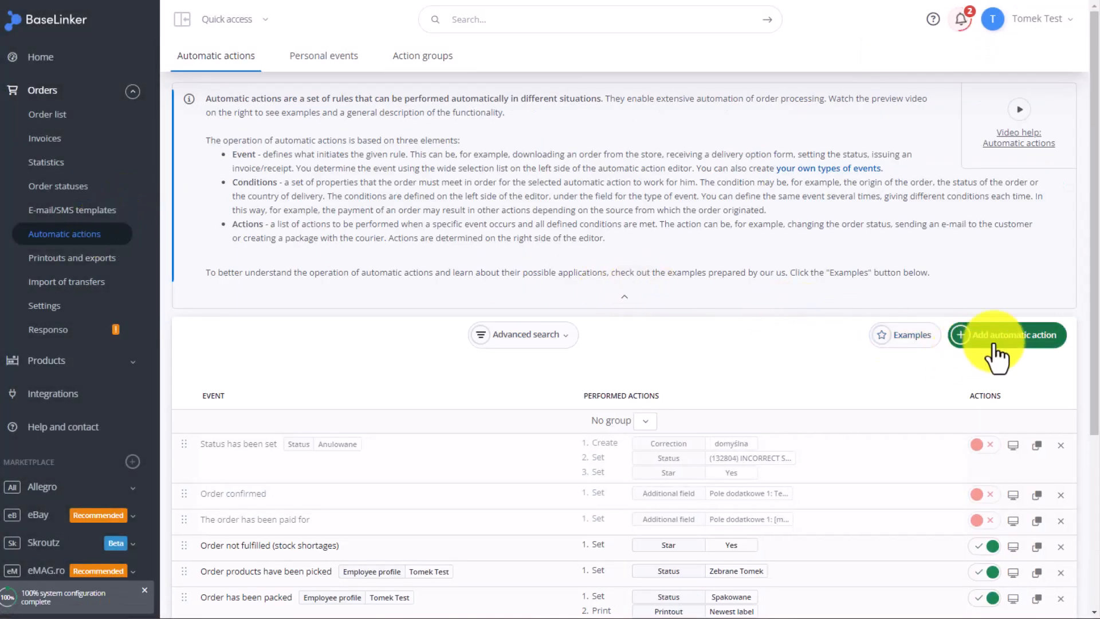
{"action": "left_click", "coordinate": [1005, 334]}
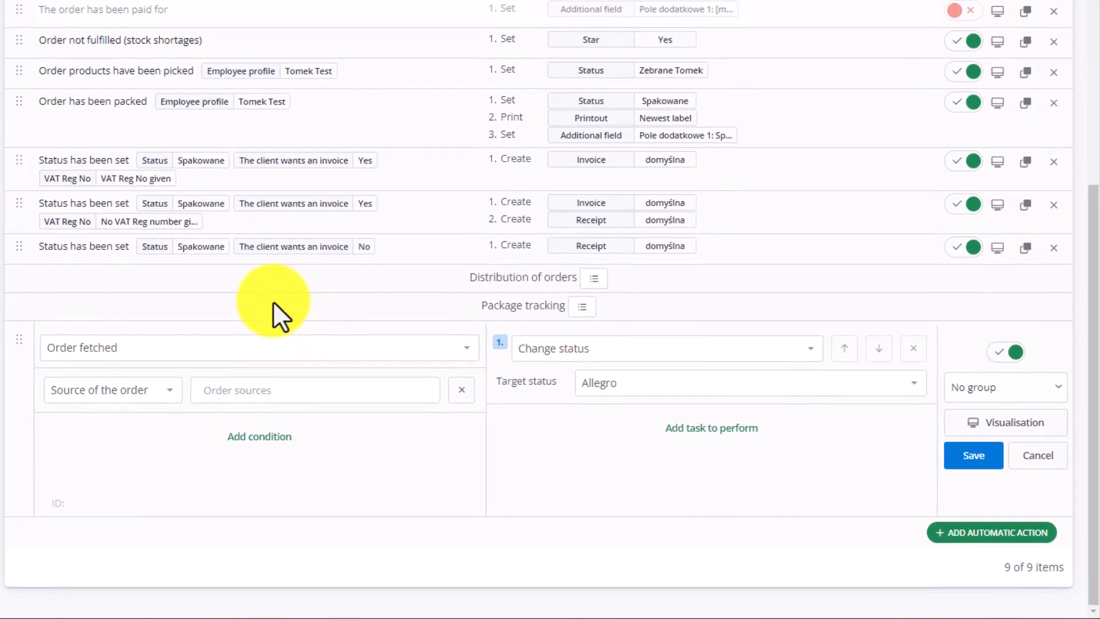
{"action": "left_click", "coordinate": [259, 347]}
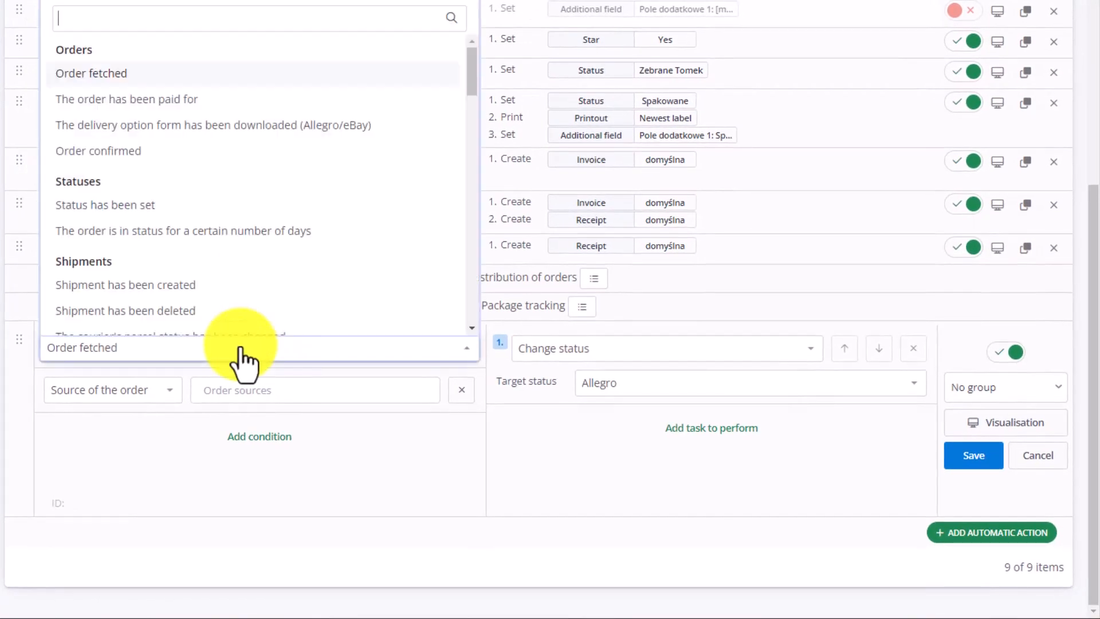
{"action": "type", "text": "cour"}
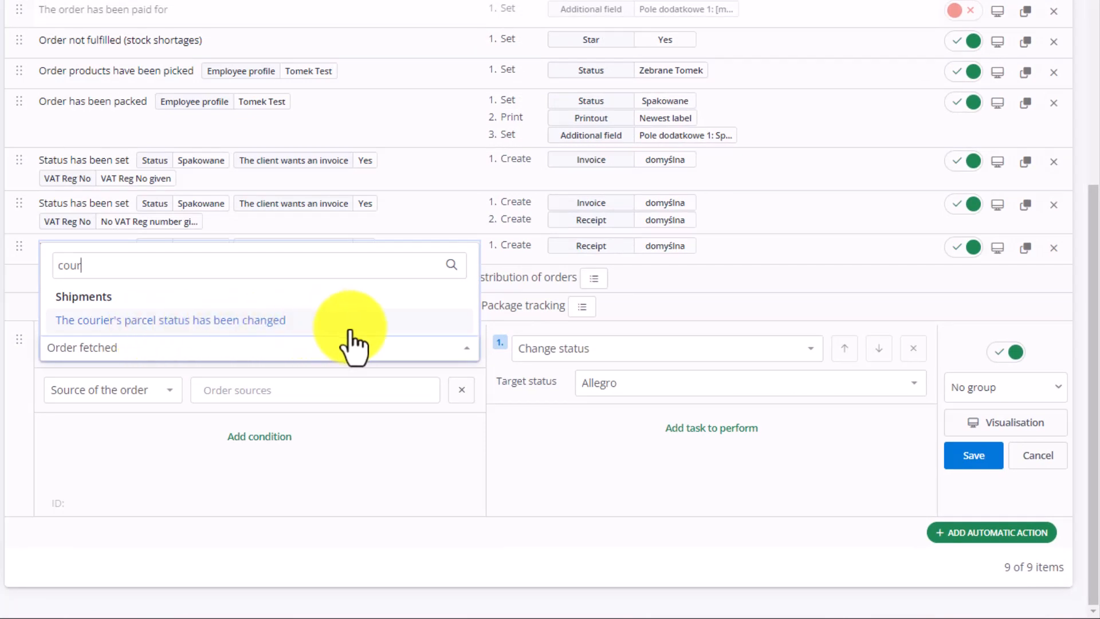
{"action": "mouse_move", "coordinate": [378, 337]}
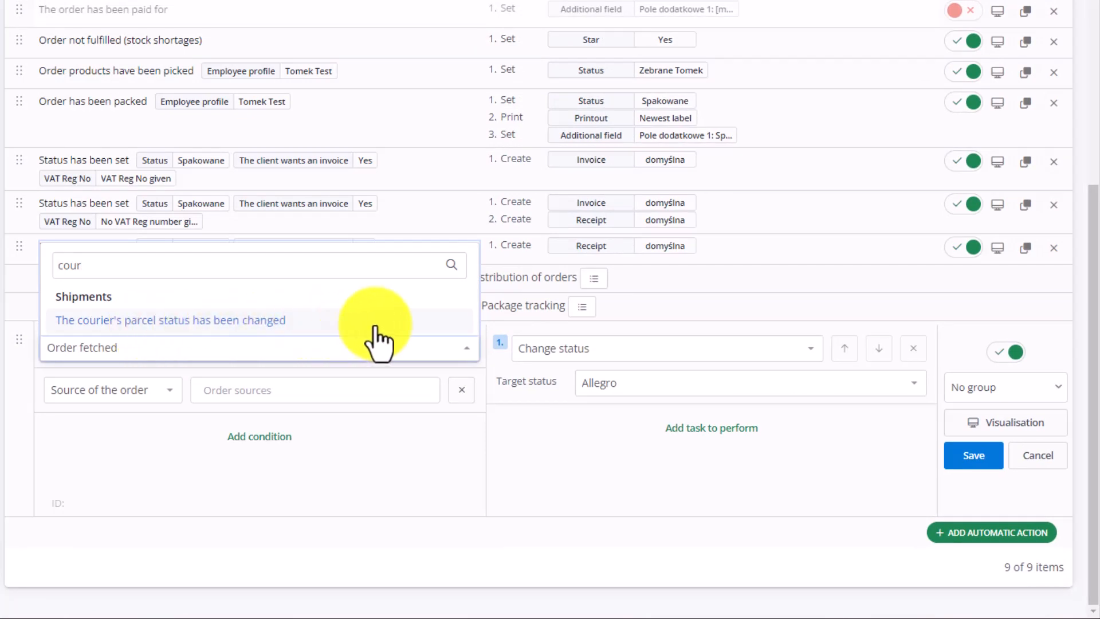
Trigger on 'The courier's parcel status has been changed' with parcel status condition On the way.
{"action": "left_click", "coordinate": [169, 319]}
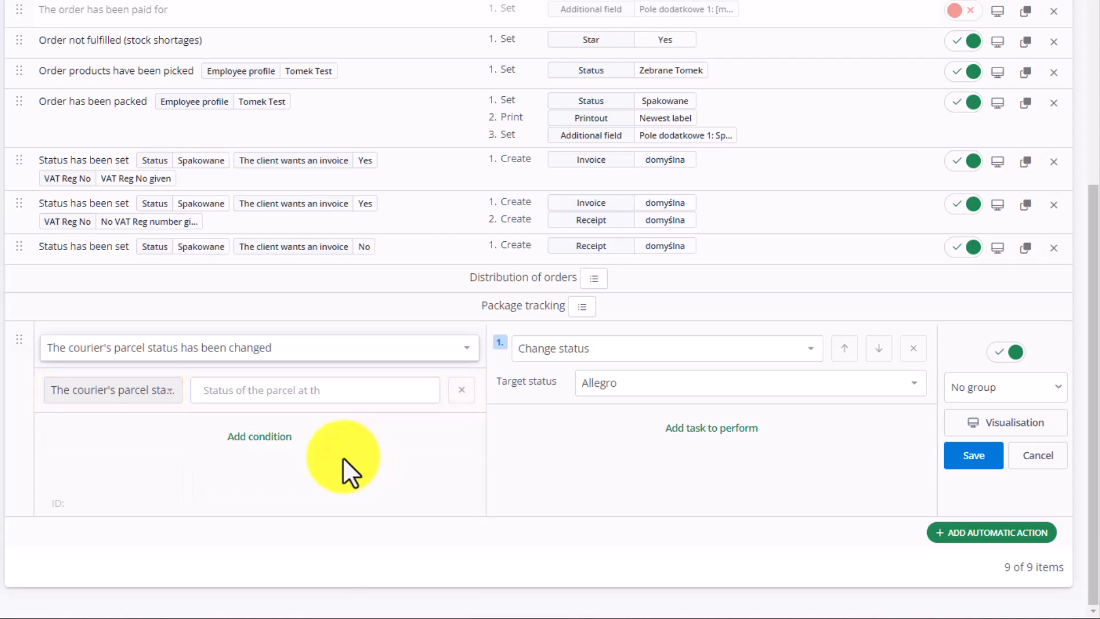
{"action": "left_click", "coordinate": [314, 390]}
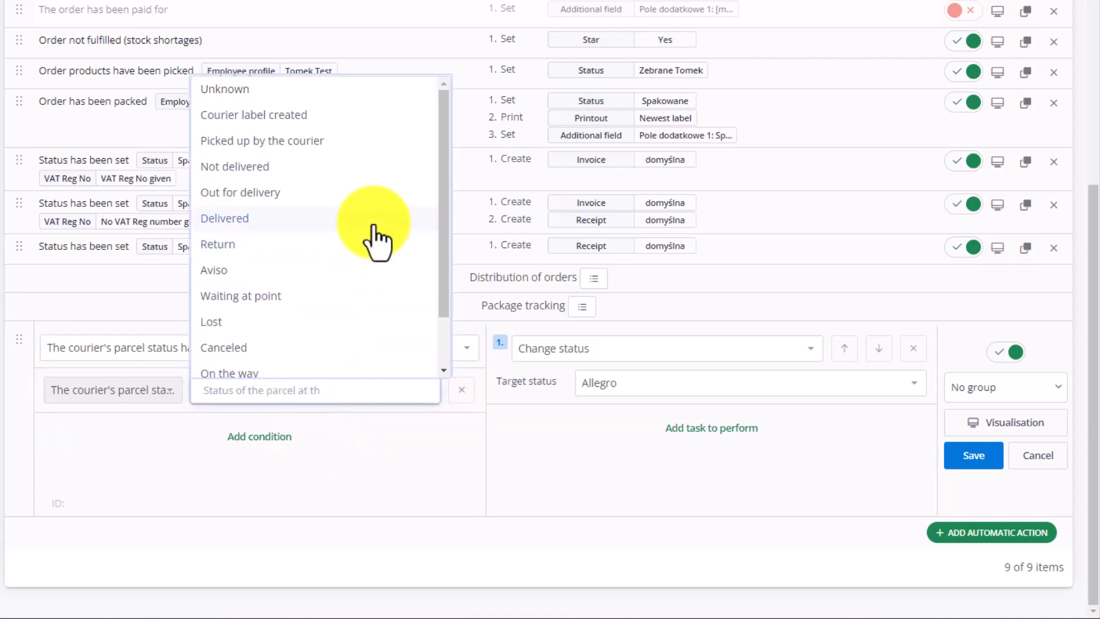
{"action": "scroll", "scroll_direction": "down", "scroll_amount": 3}
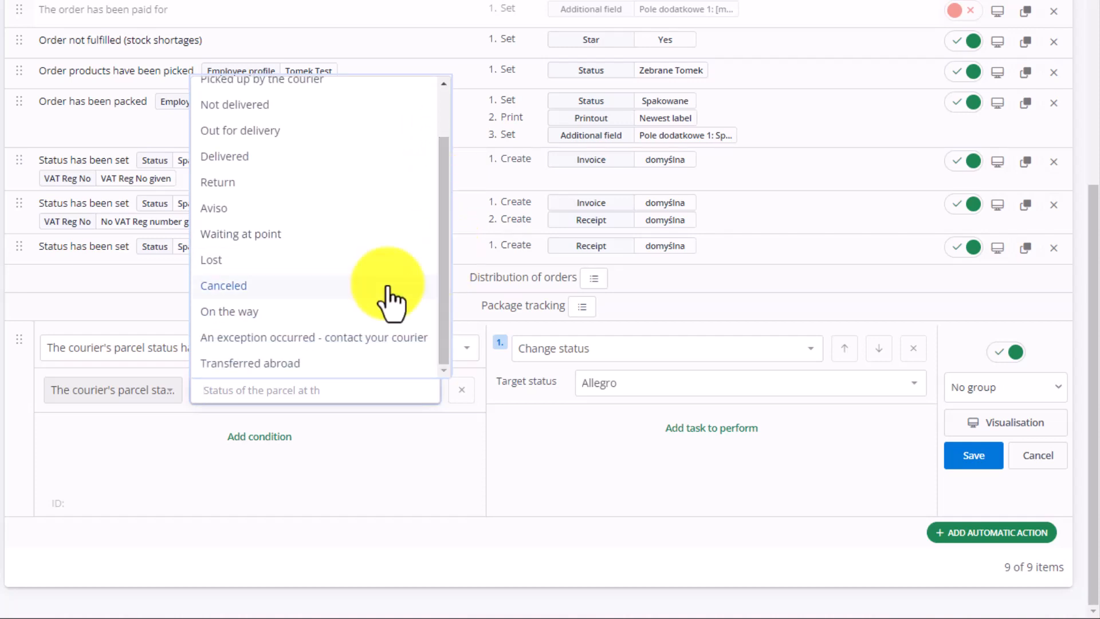
{"action": "mouse_move", "coordinate": [281, 311]}
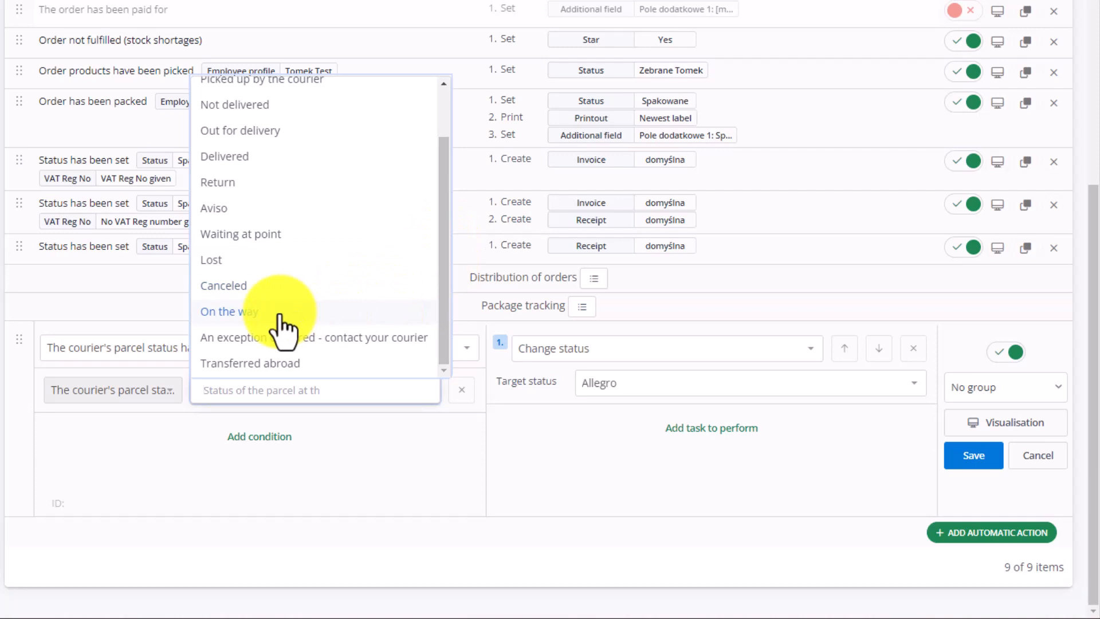
{"action": "left_click", "coordinate": [228, 310]}
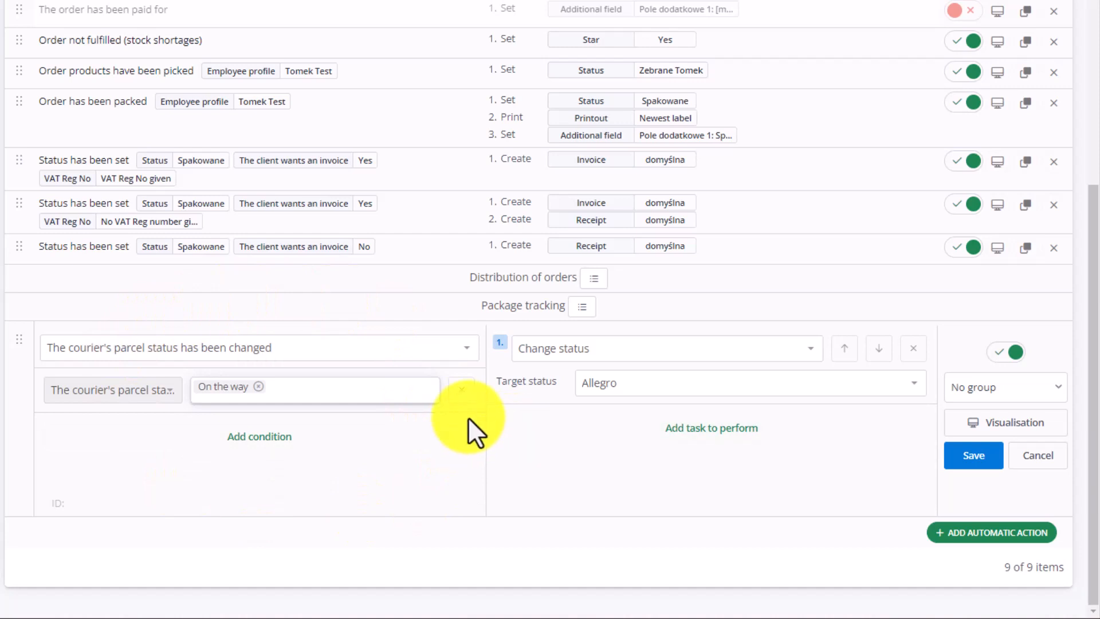
{"action": "mouse_move", "coordinate": [431, 403]}
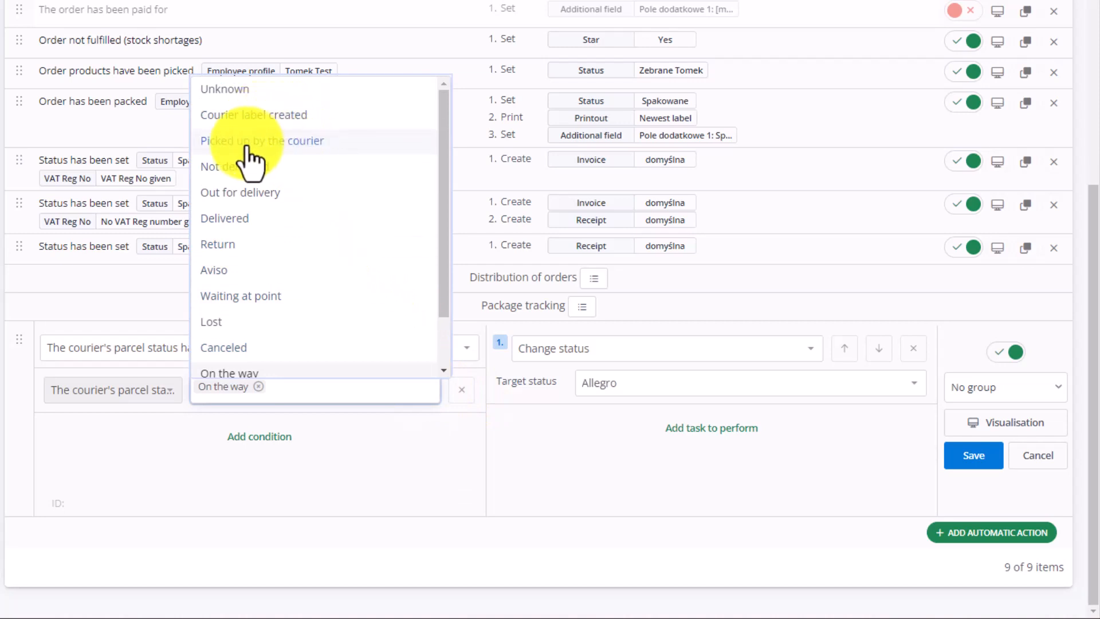
{"action": "mouse_move", "coordinate": [325, 290]}
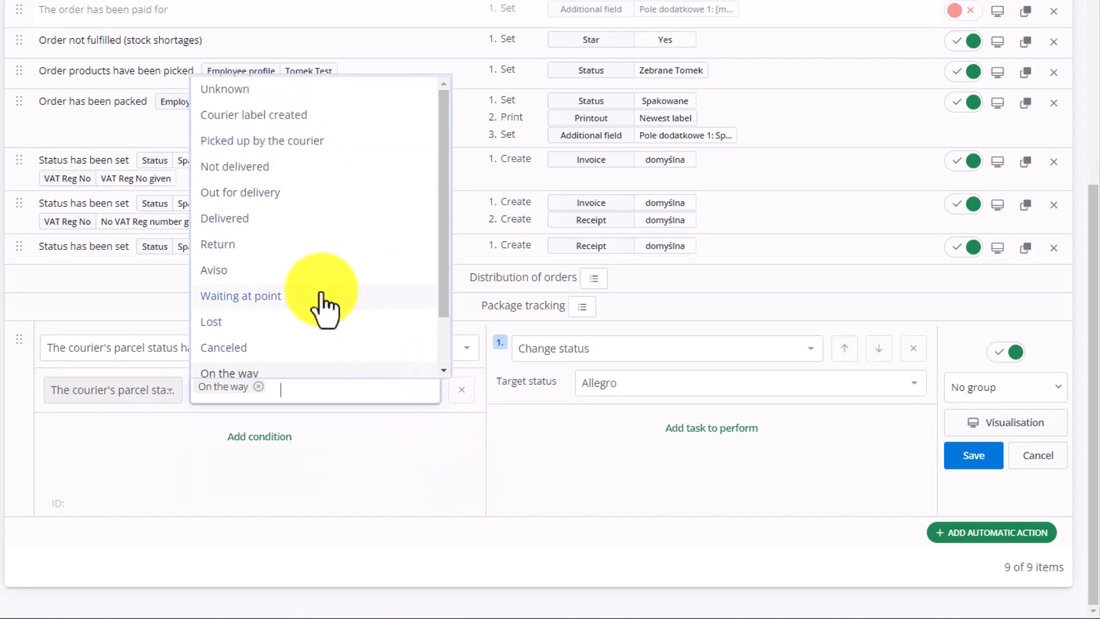
{"action": "scroll", "scroll_direction": "down", "scroll_amount": 3}
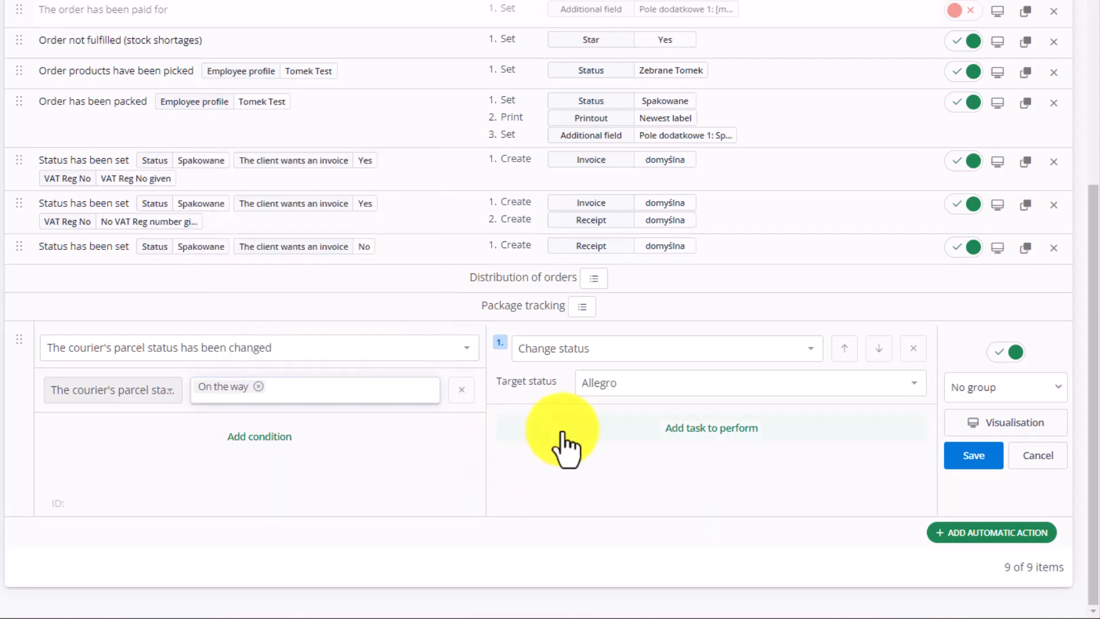
Set the target order status to Sent and save the On the way action.
{"action": "left_click", "coordinate": [747, 382]}
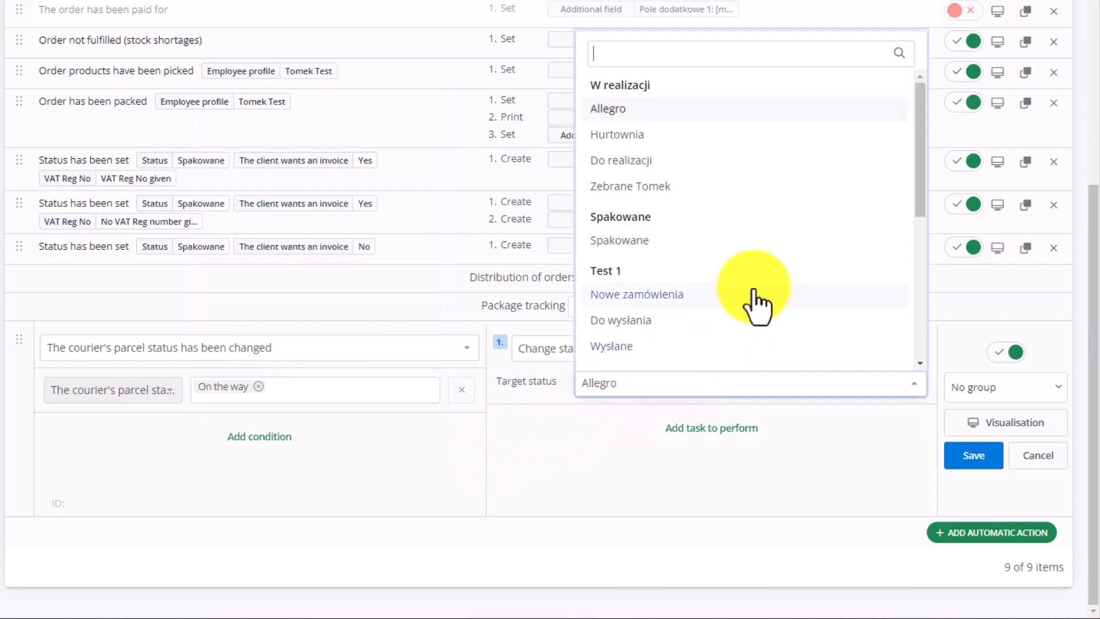
{"action": "scroll", "scroll_direction": "down", "scroll_amount": 3}
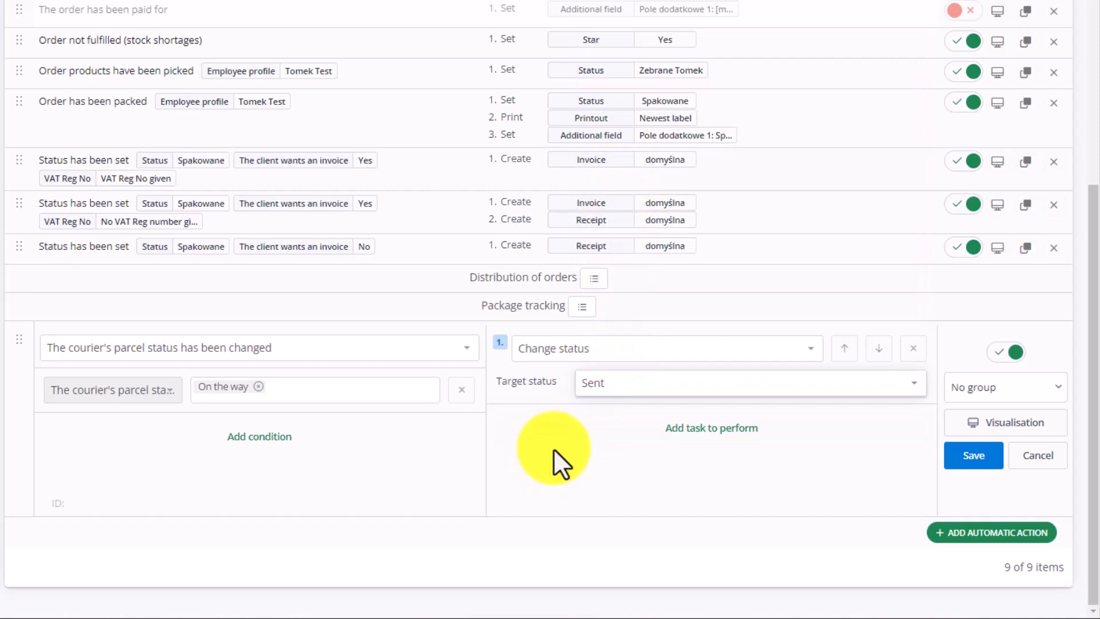
{"action": "mouse_move", "coordinate": [989, 397]}
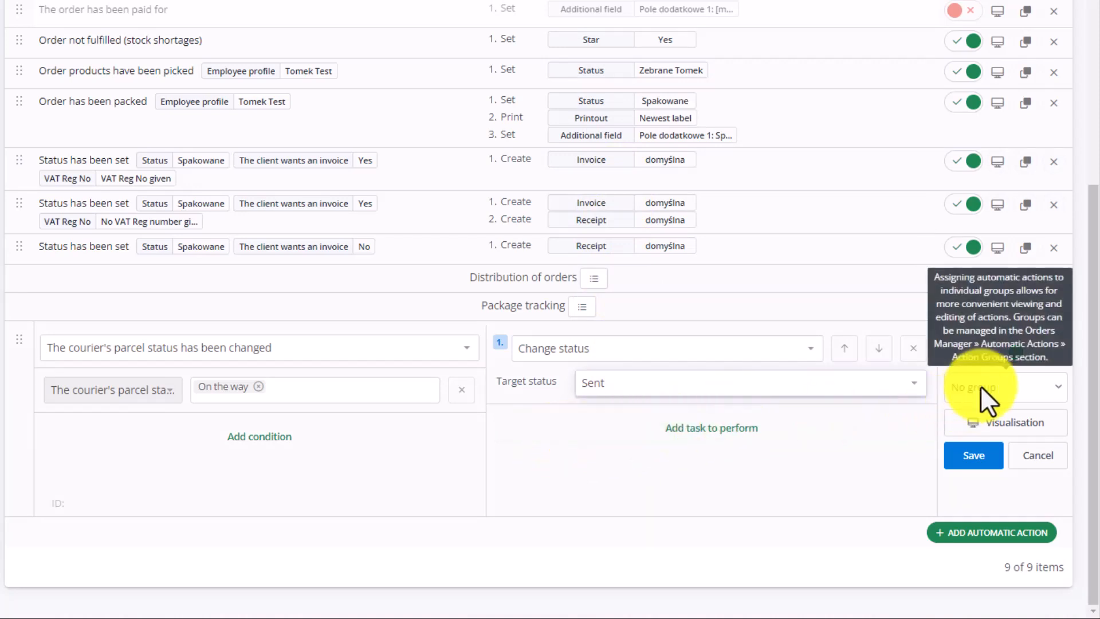
{"action": "left_click", "coordinate": [1003, 387]}
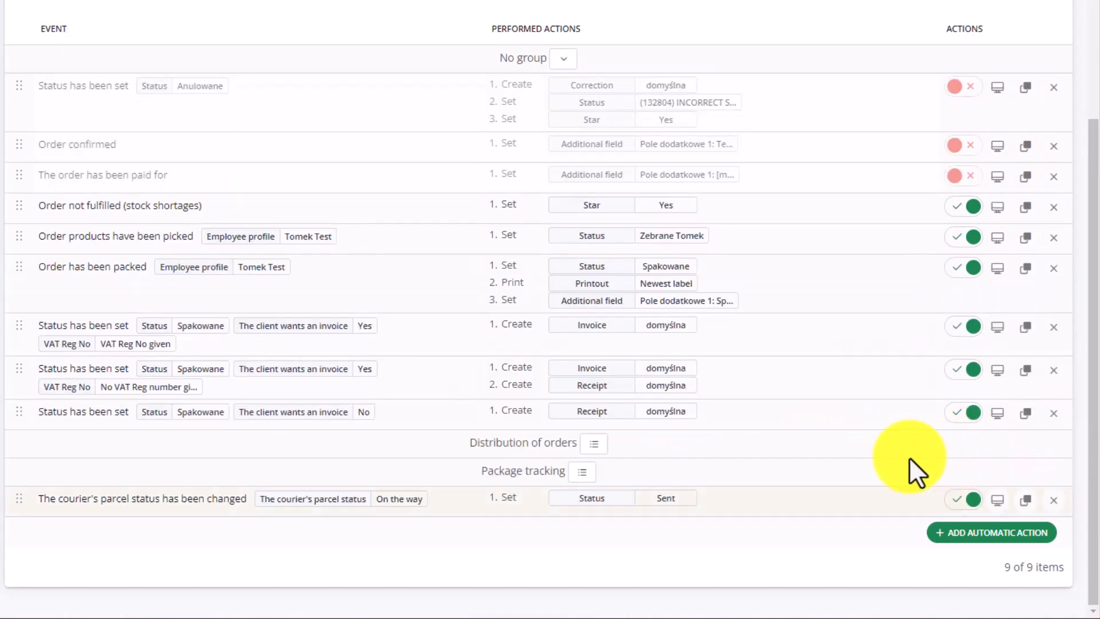
Start another automatic action triggered by the courier's parcel status change, found via 'cour'.
{"action": "left_click", "coordinate": [990, 531]}
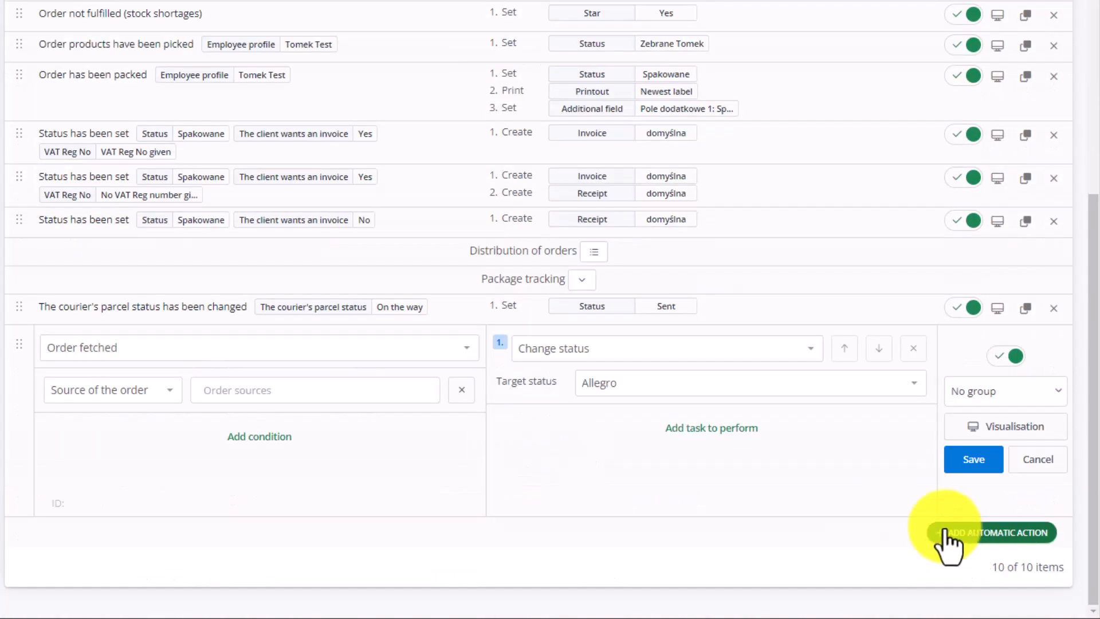
{"action": "type", "text": "cou"}
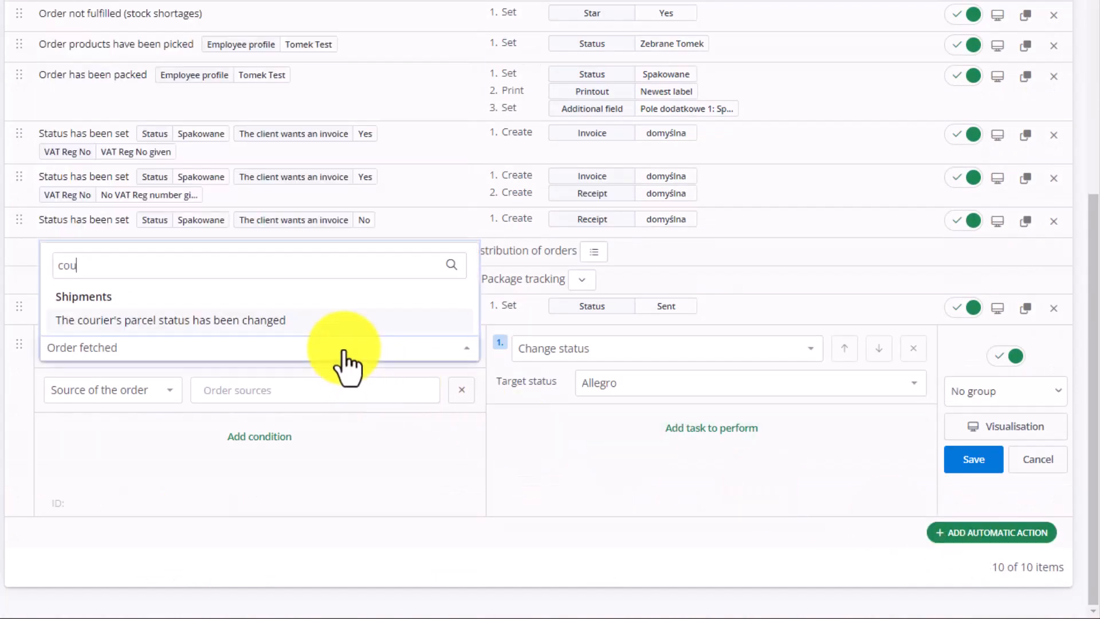
{"action": "type", "text": "r"}
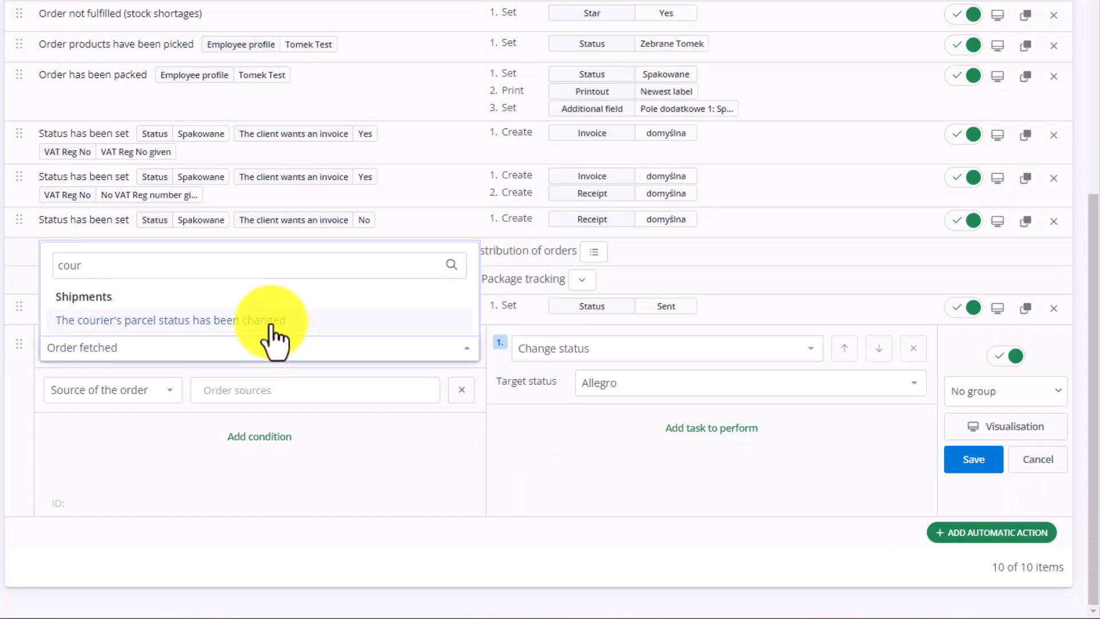
{"action": "left_click", "coordinate": [164, 319]}
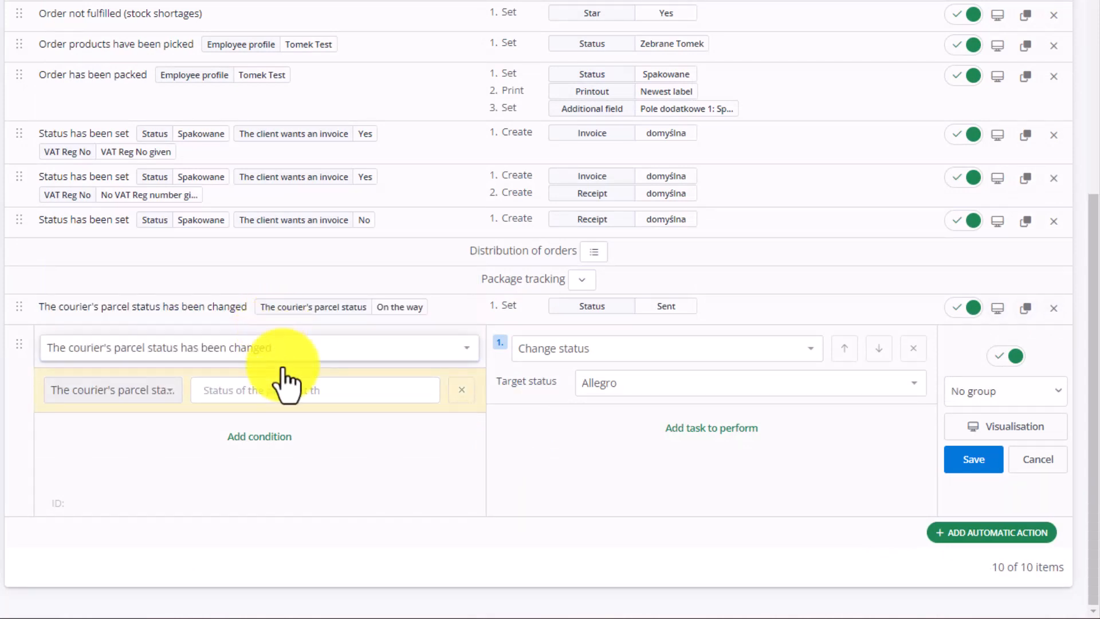
Require parcel status Delivered, set target status Received, and save.
{"action": "left_click", "coordinate": [314, 390]}
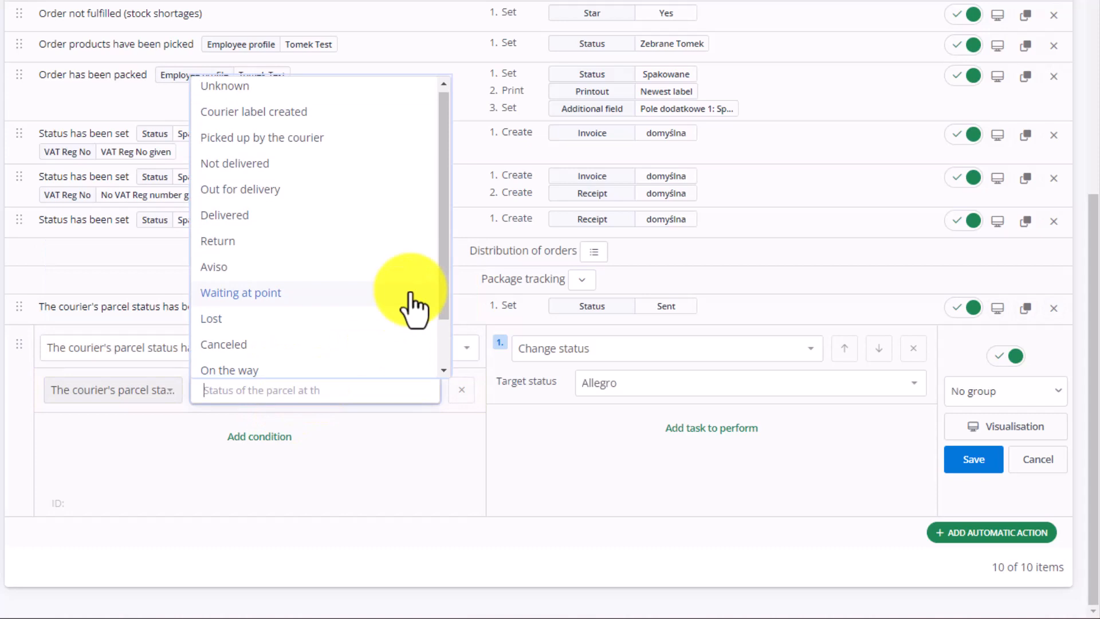
{"action": "scroll", "scroll_direction": "down", "scroll_amount": 3}
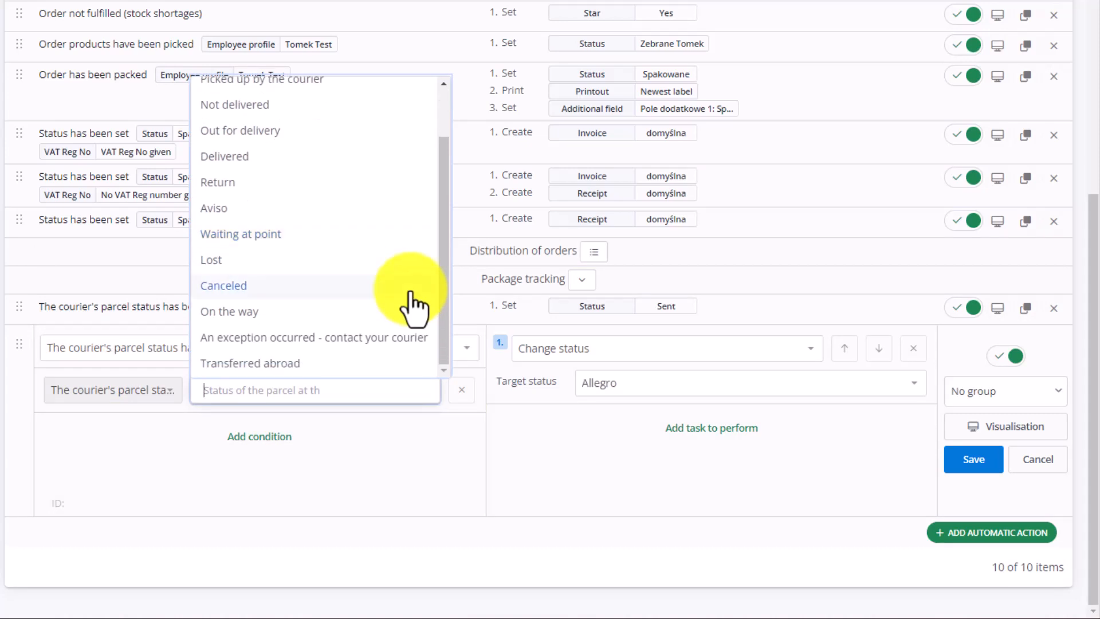
{"action": "left_click", "coordinate": [224, 156]}
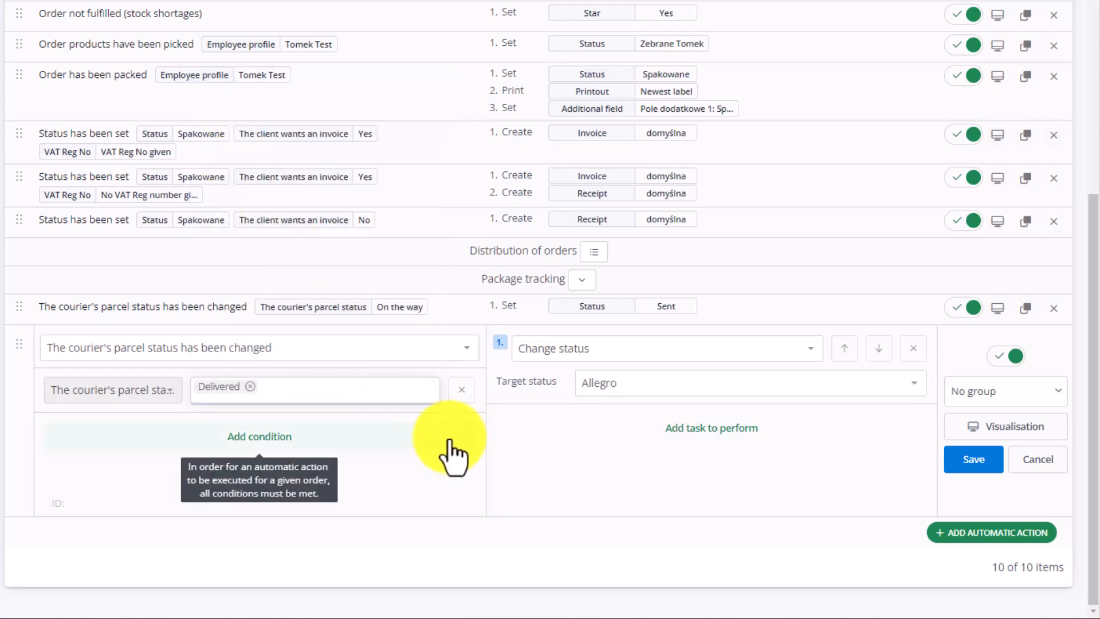
{"action": "mouse_move", "coordinate": [480, 421]}
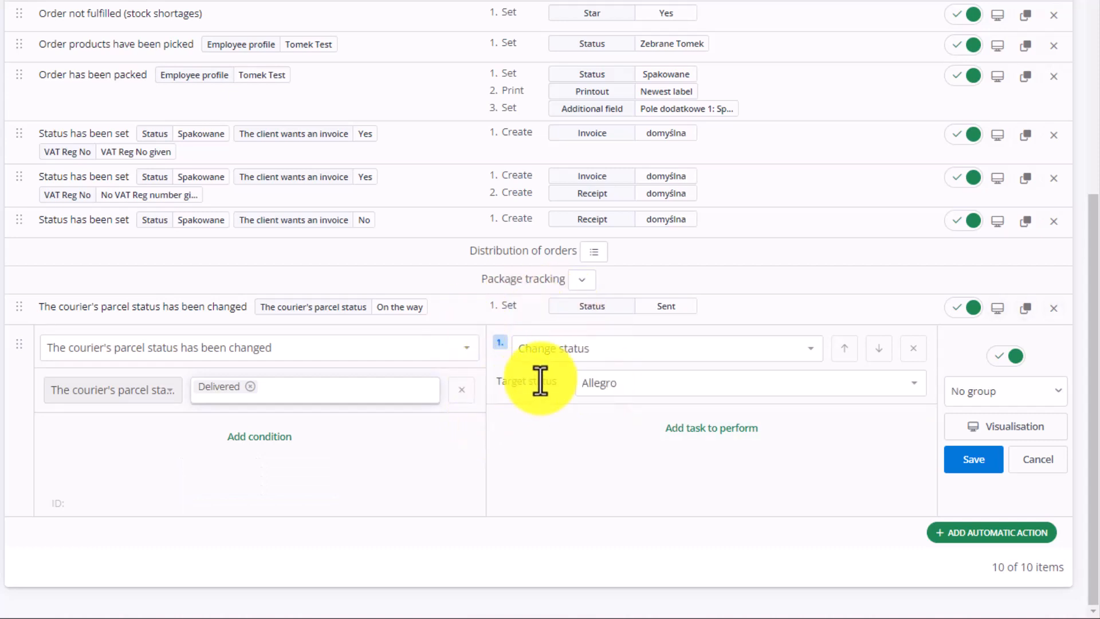
{"action": "left_click", "coordinate": [747, 382]}
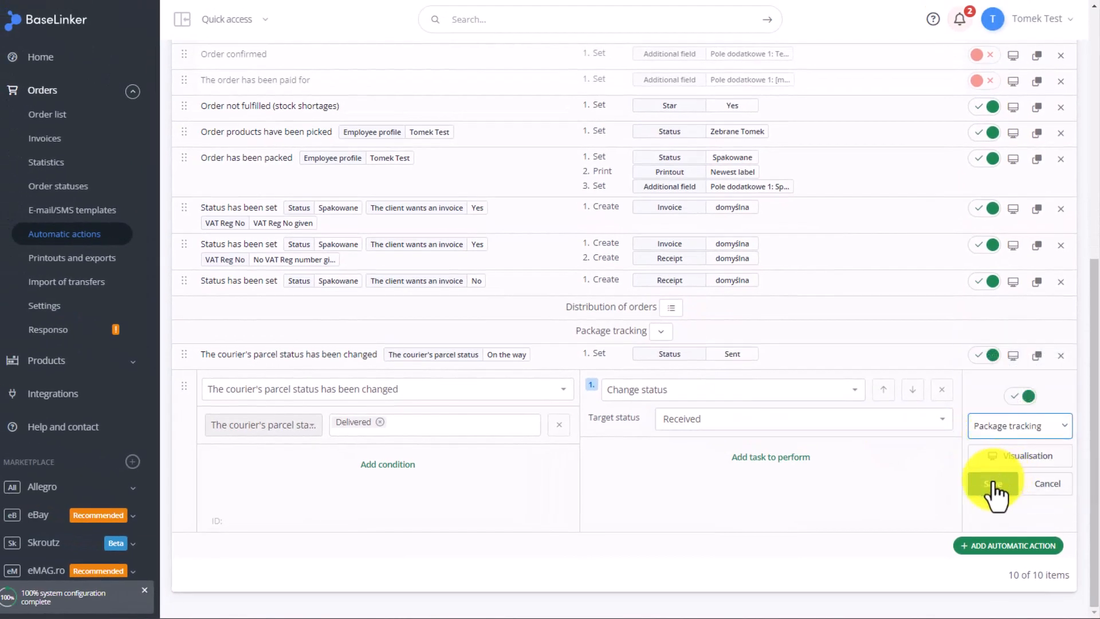
{"action": "left_click", "coordinate": [991, 482]}
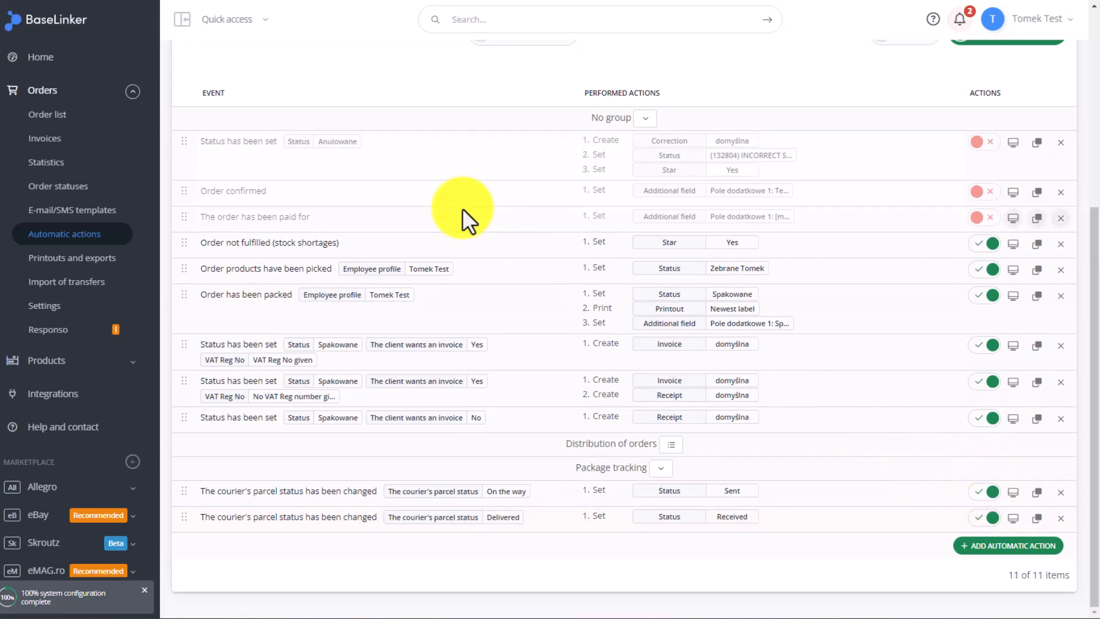
{"action": "mouse_move", "coordinate": [812, 543]}
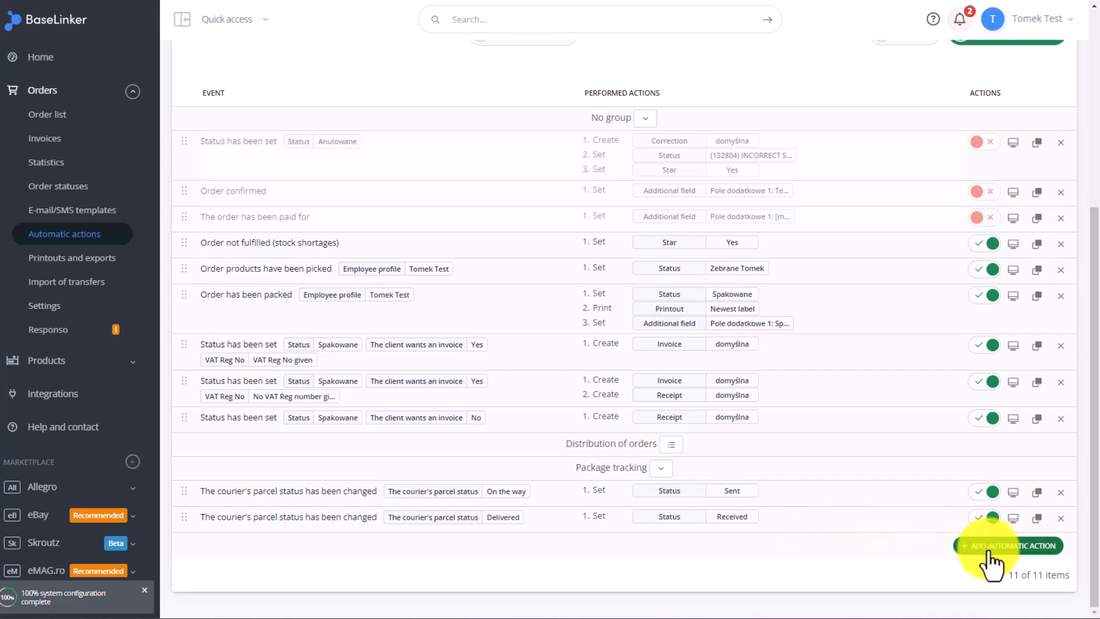
Start a third action triggered by courier parcel status change, with parcel status Return.
{"action": "left_click", "coordinate": [1005, 546]}
{"action": "type", "text": "cour"}
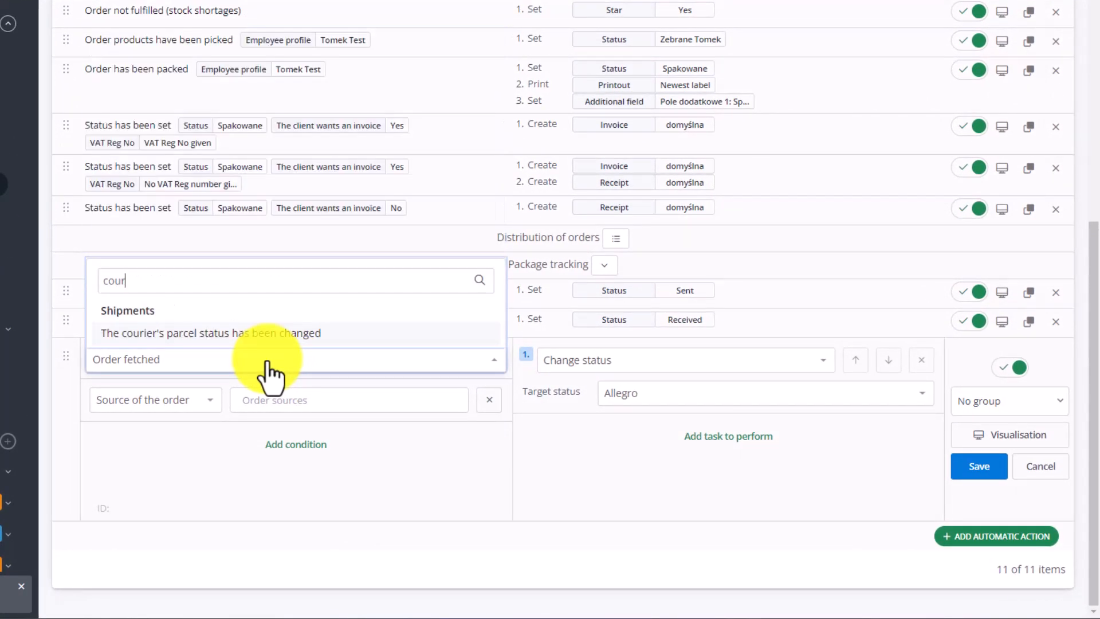
{"action": "left_click", "coordinate": [209, 332]}
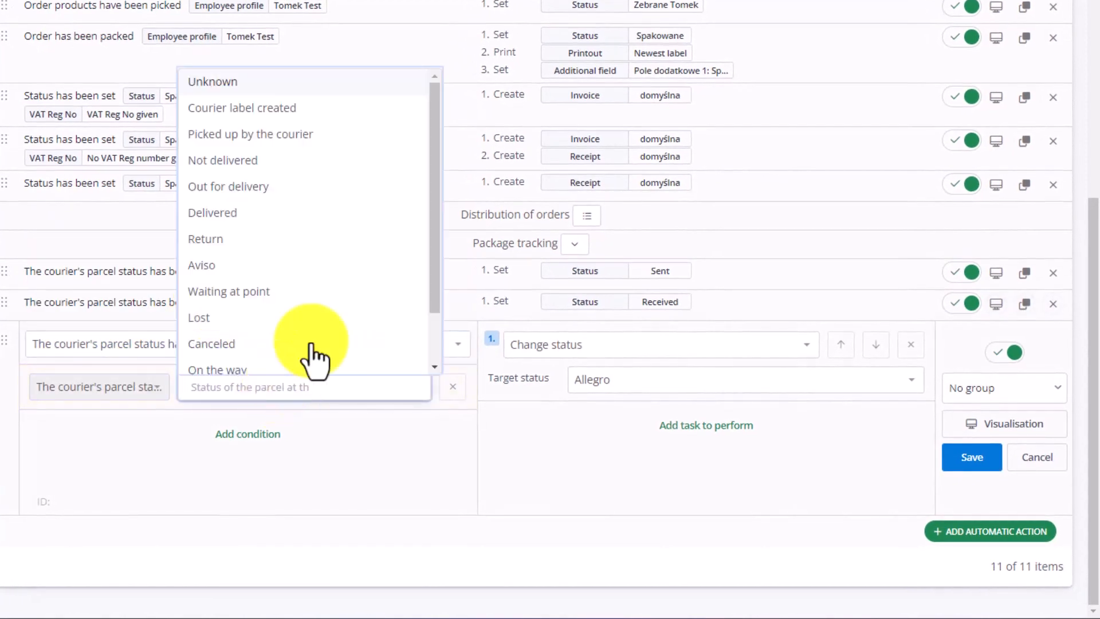
{"action": "mouse_move", "coordinate": [280, 218]}
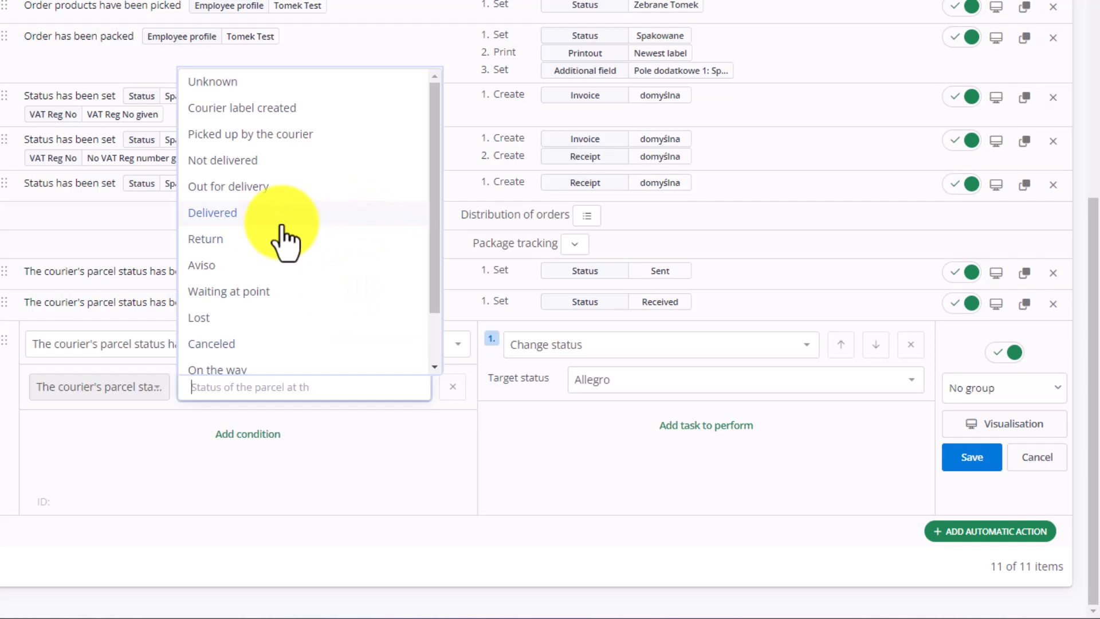
{"action": "left_click", "coordinate": [205, 239]}
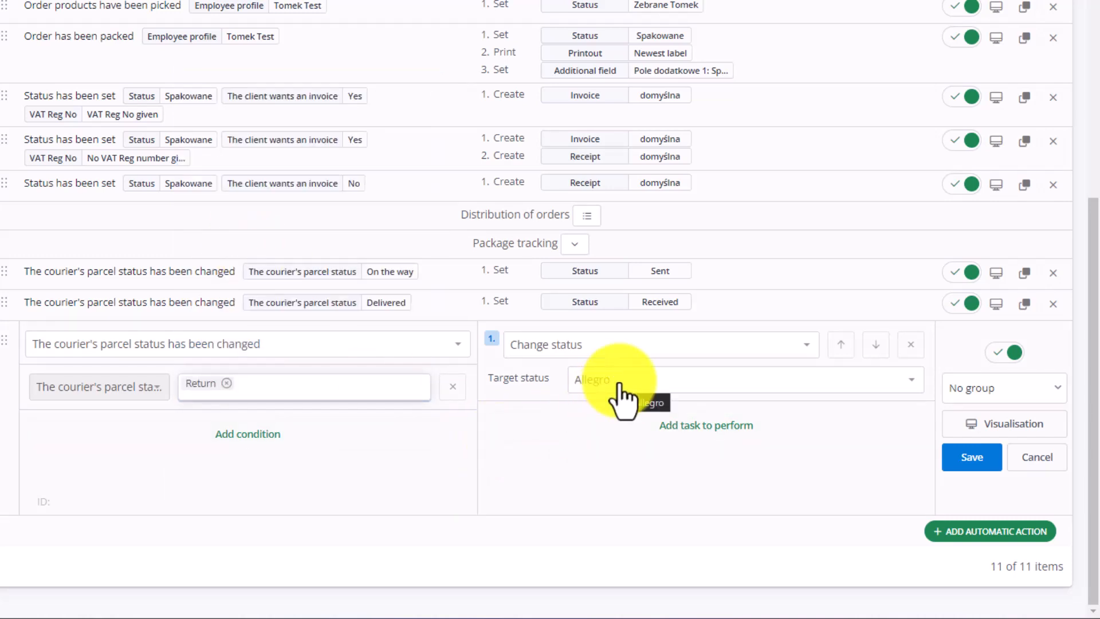
Set target status Return started, assign the Package tracking group, and save.
{"action": "left_click", "coordinate": [743, 378]}
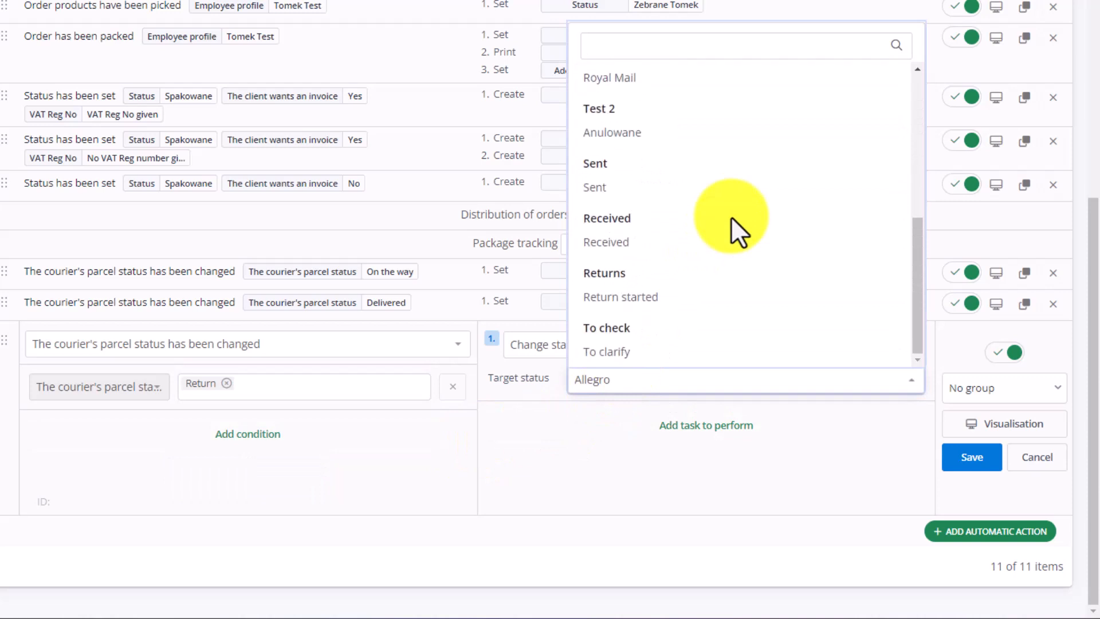
{"action": "left_click", "coordinate": [620, 296]}
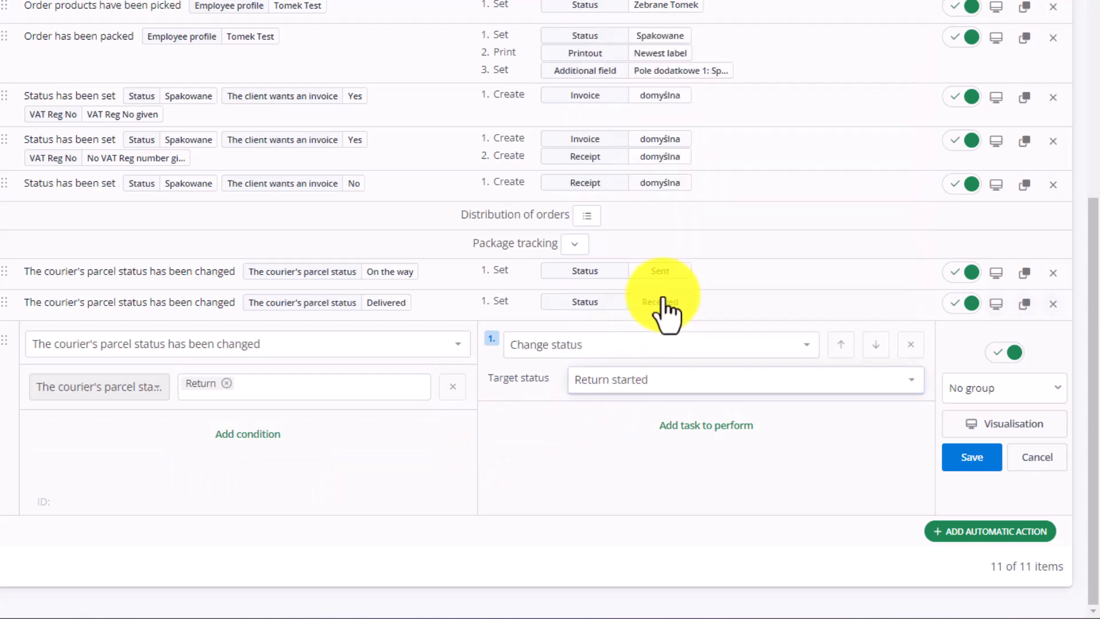
{"action": "mouse_move", "coordinate": [706, 425]}
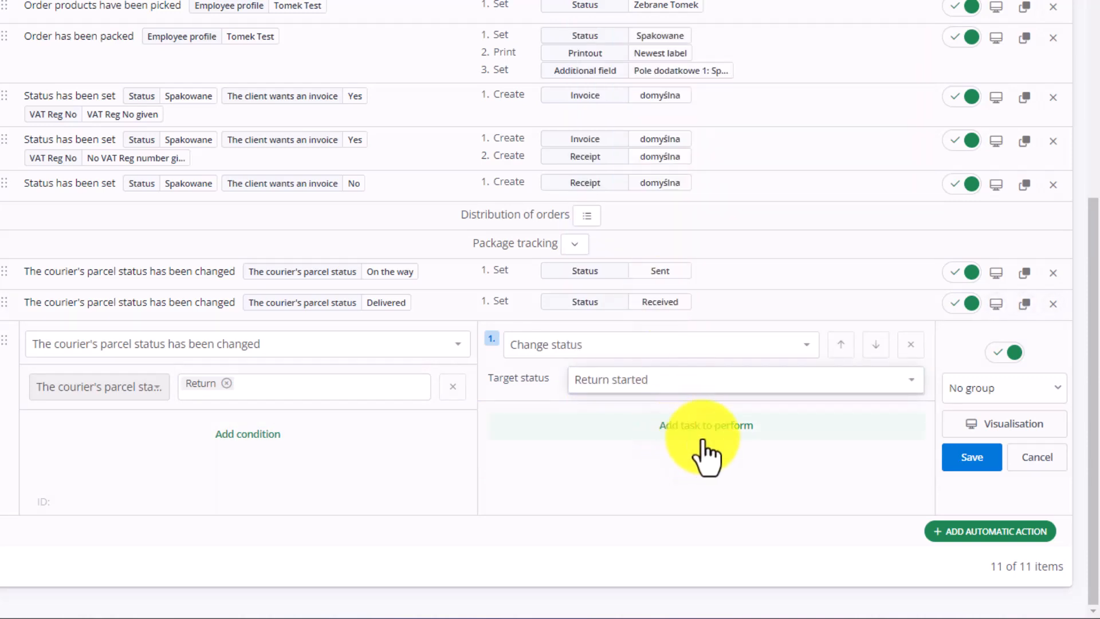
{"action": "mouse_move", "coordinate": [873, 442]}
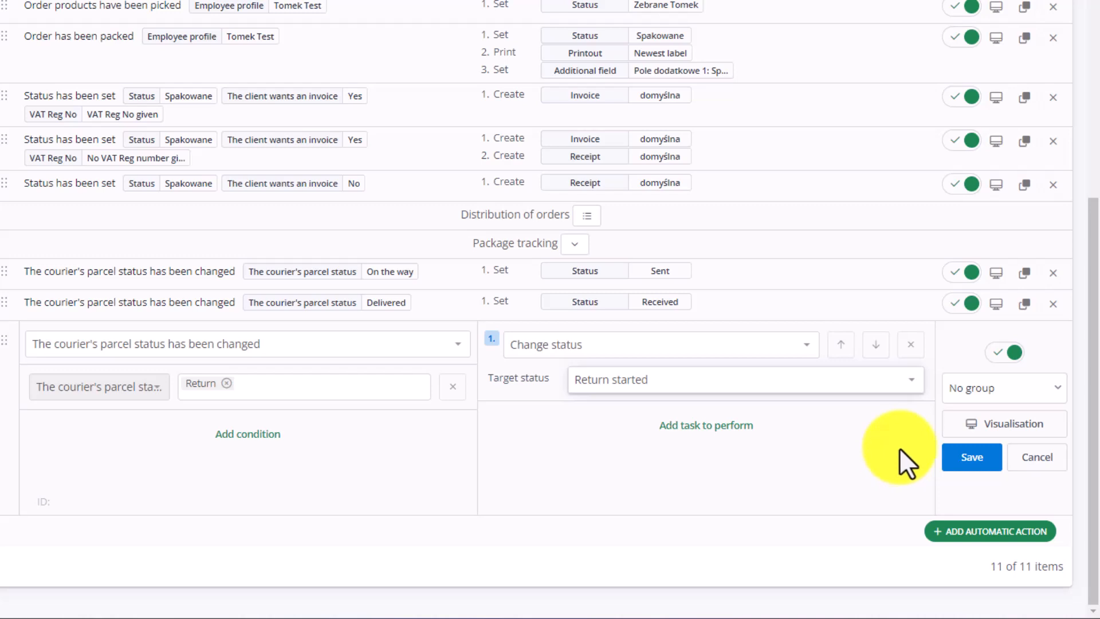
{"action": "left_click", "coordinate": [1002, 387]}
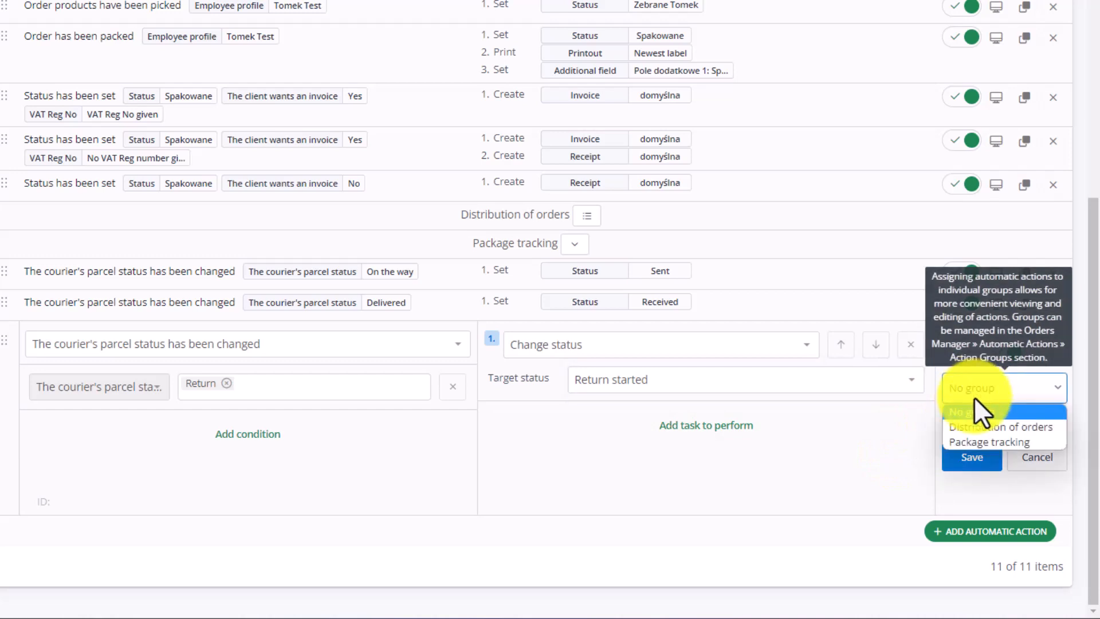
{"action": "left_click", "coordinate": [988, 441]}
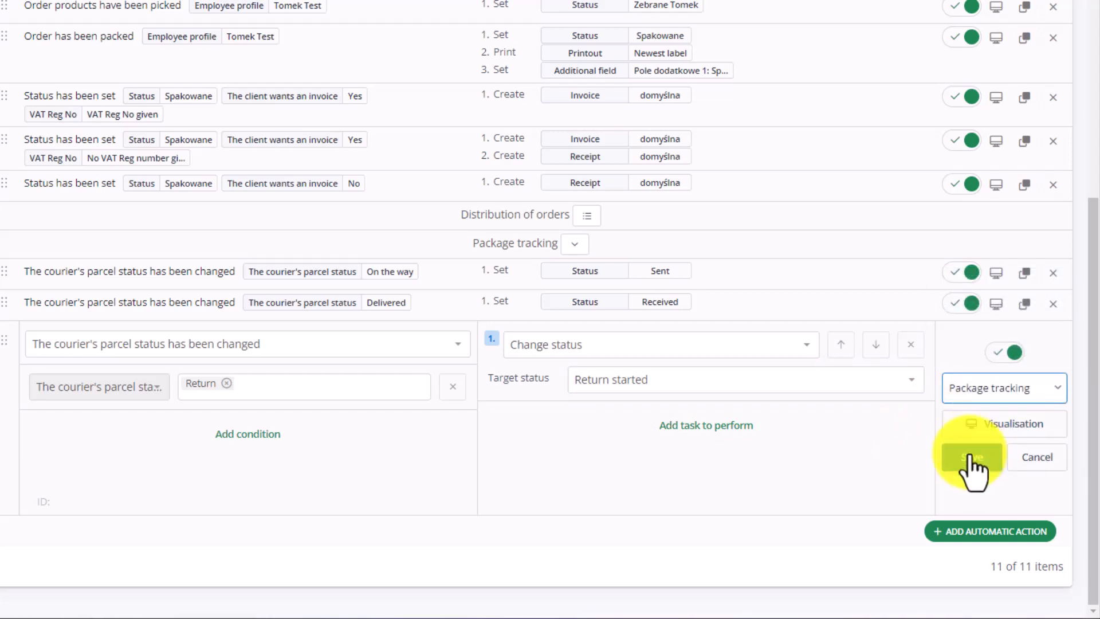
{"action": "left_click", "coordinate": [971, 457]}
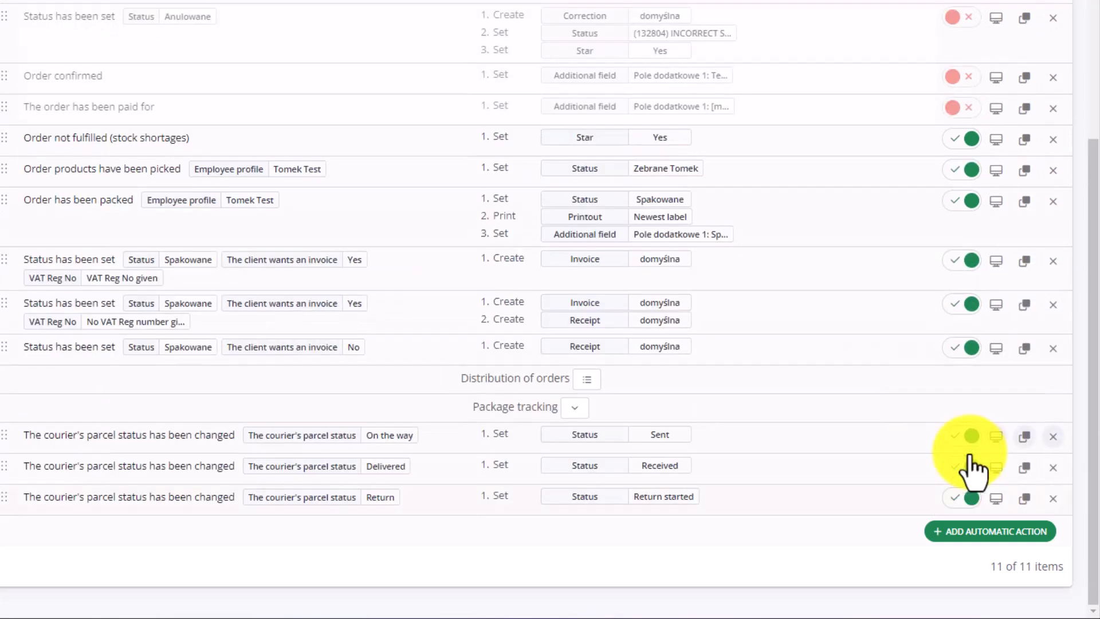
{"action": "mouse_move", "coordinate": [761, 455]}
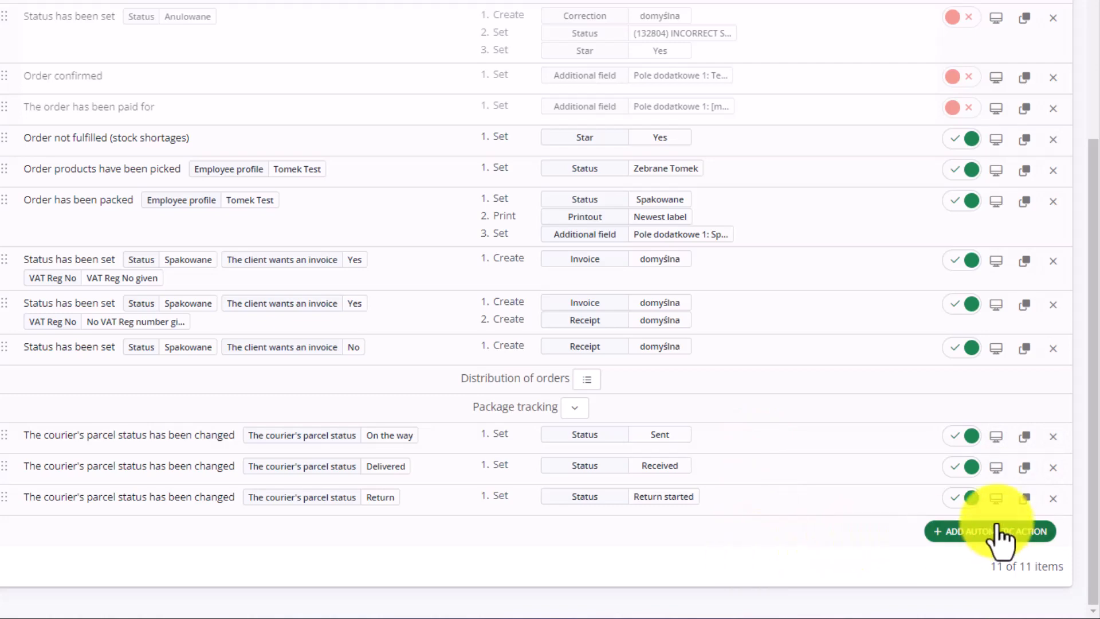
Add a fourth automatic action draft, defaulting to the Order fetched event.
{"action": "left_click", "coordinate": [989, 531]}
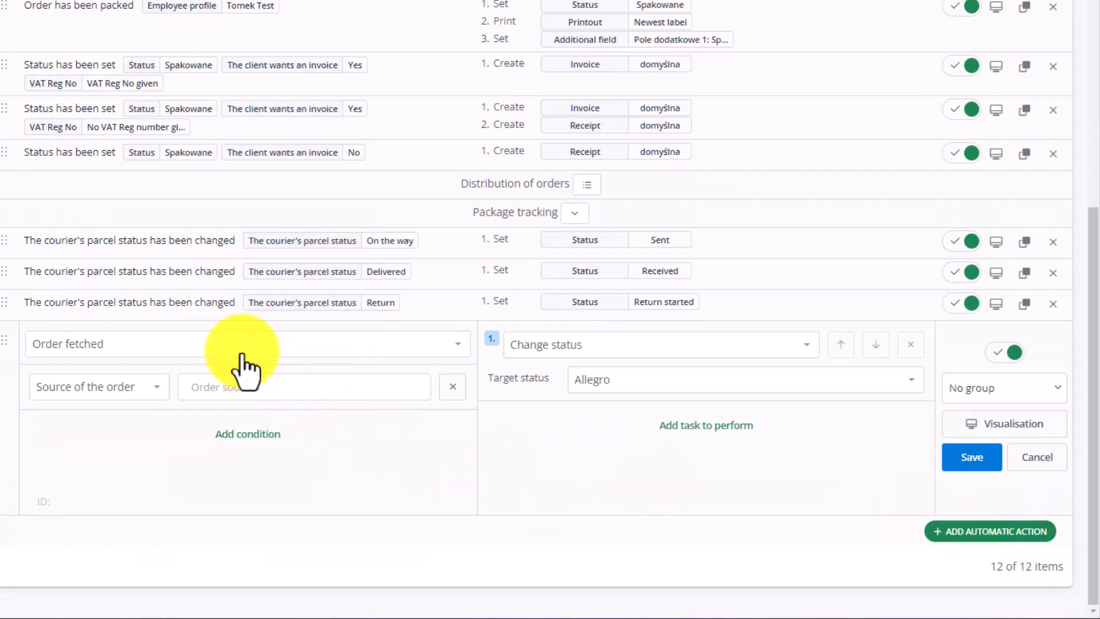
Trigger on courier parcel status An exception occurred, Lost or Not delivered.
{"action": "type", "text": "courier's"}
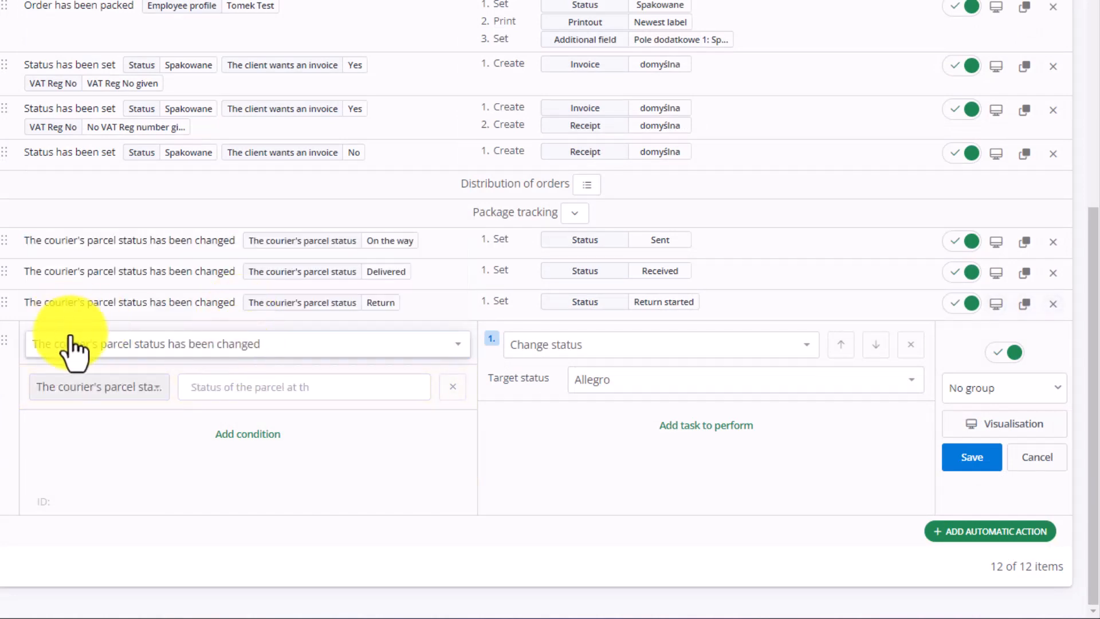
{"action": "left_click", "coordinate": [304, 387]}
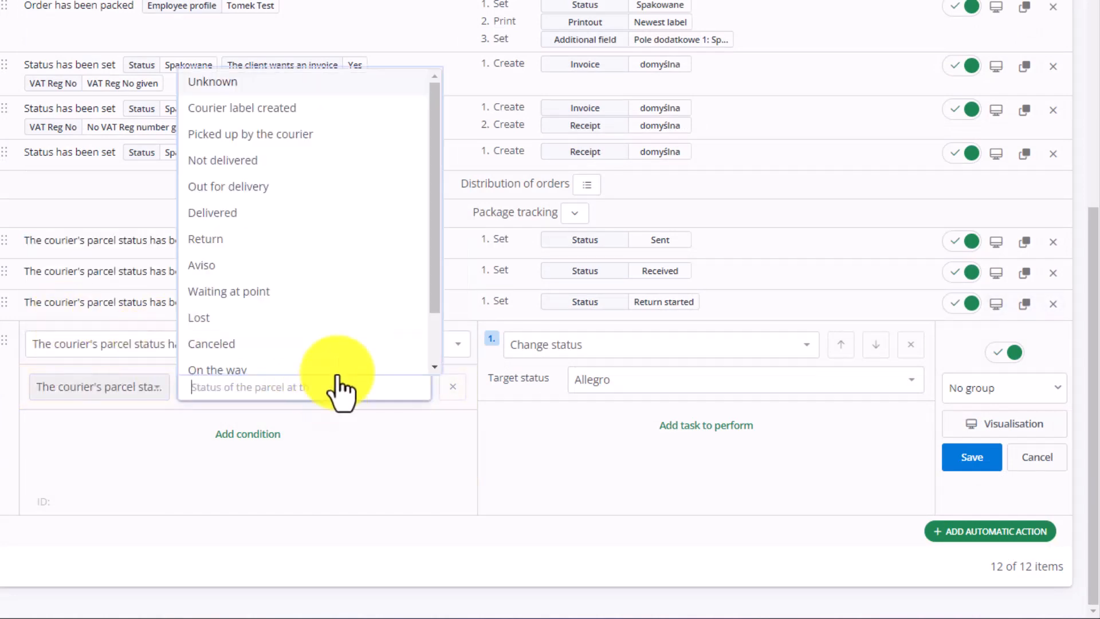
{"action": "scroll", "scroll_direction": "down", "scroll_amount": 3}
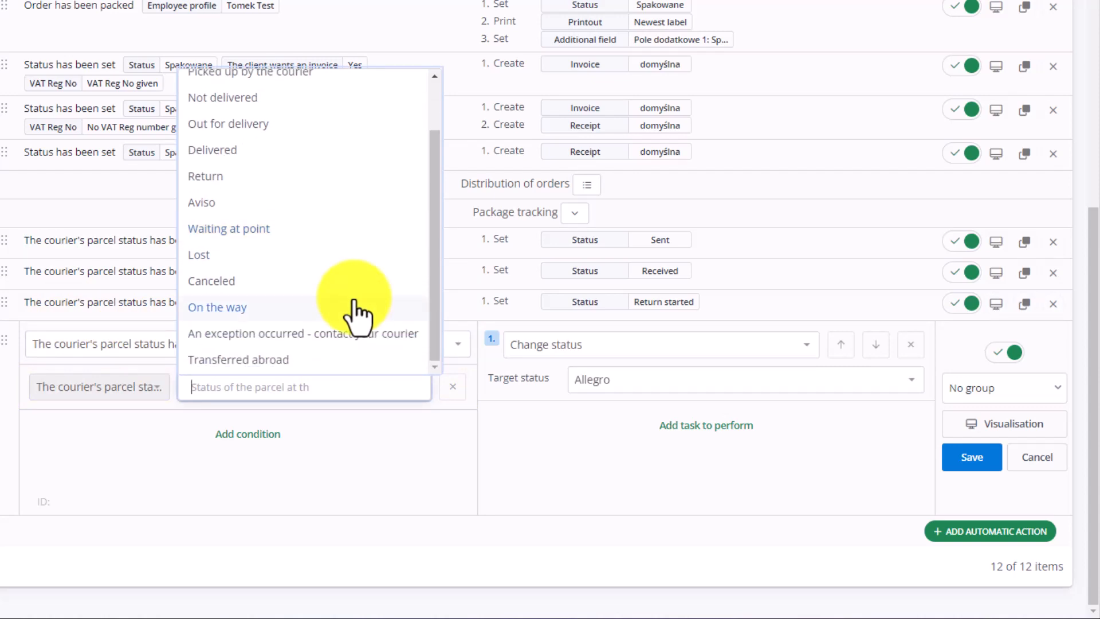
{"action": "mouse_move", "coordinate": [396, 344]}
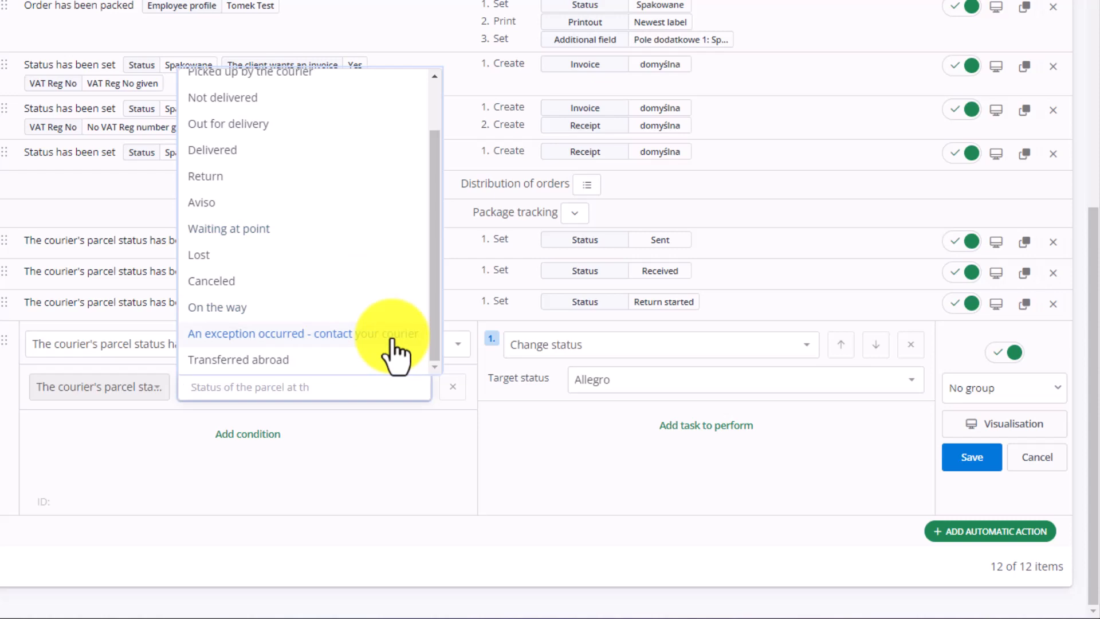
{"action": "left_click", "coordinate": [269, 333]}
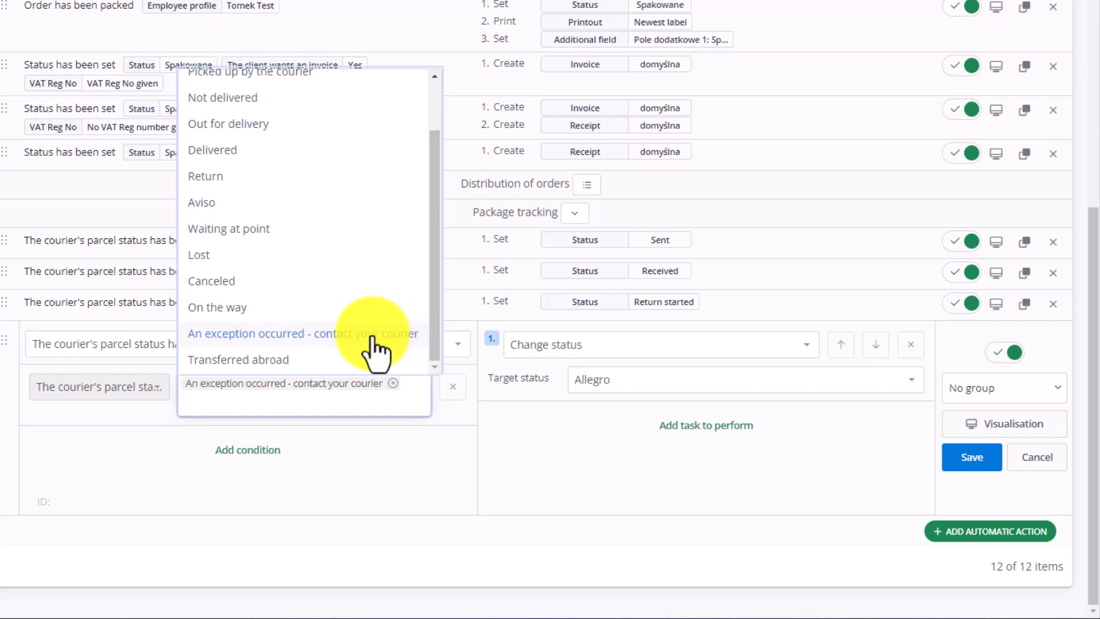
{"action": "mouse_move", "coordinate": [337, 284]}
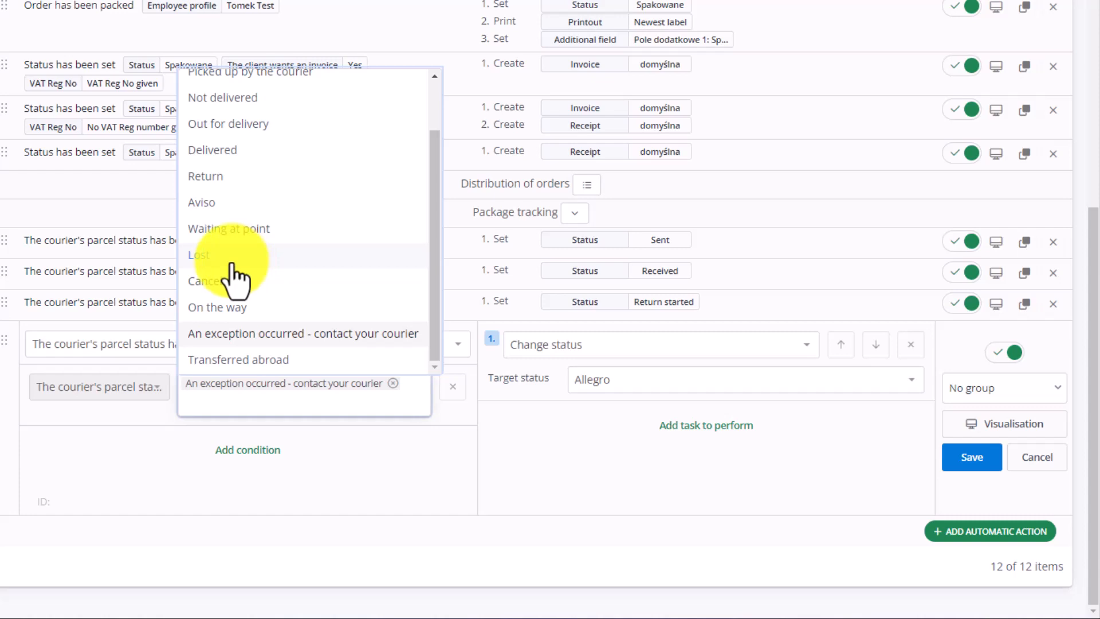
{"action": "left_click", "coordinate": [199, 255]}
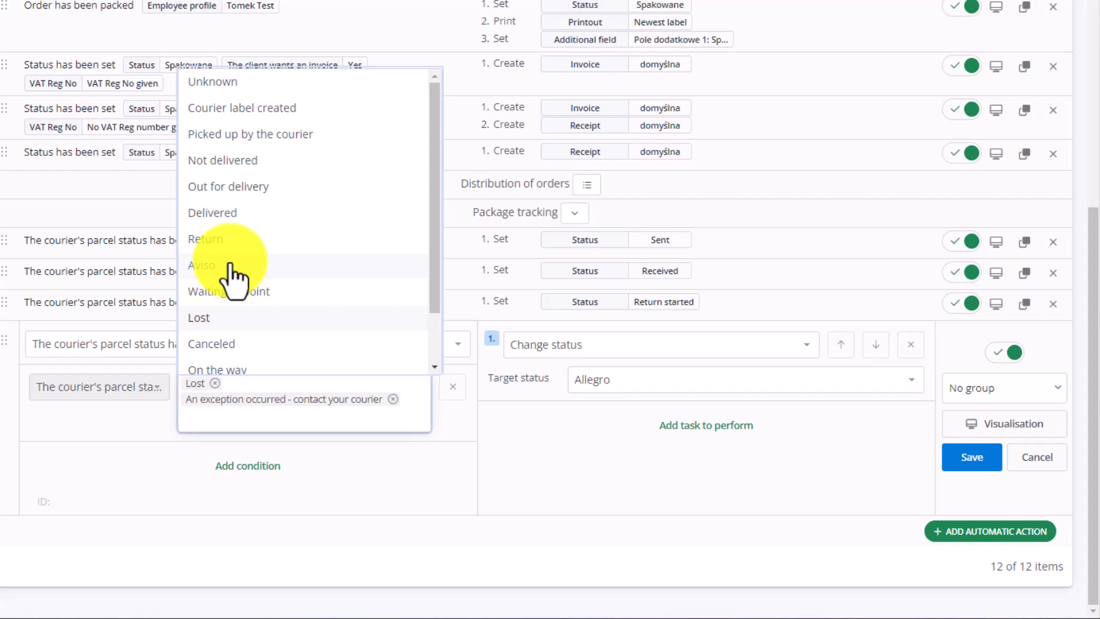
{"action": "mouse_move", "coordinate": [330, 165]}
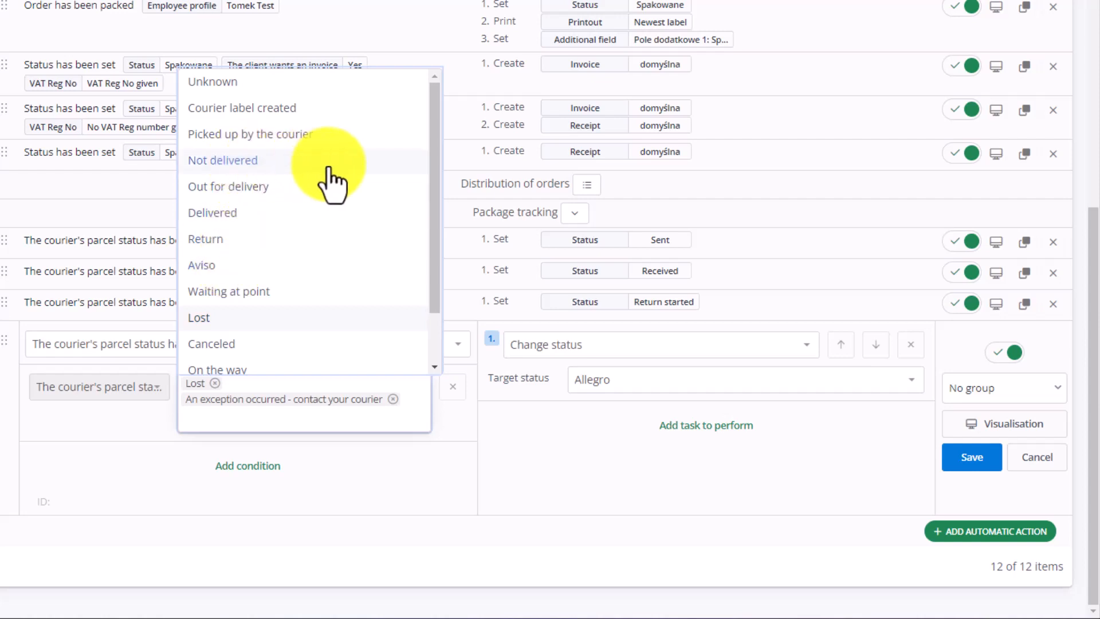
{"action": "left_click", "coordinate": [223, 160]}
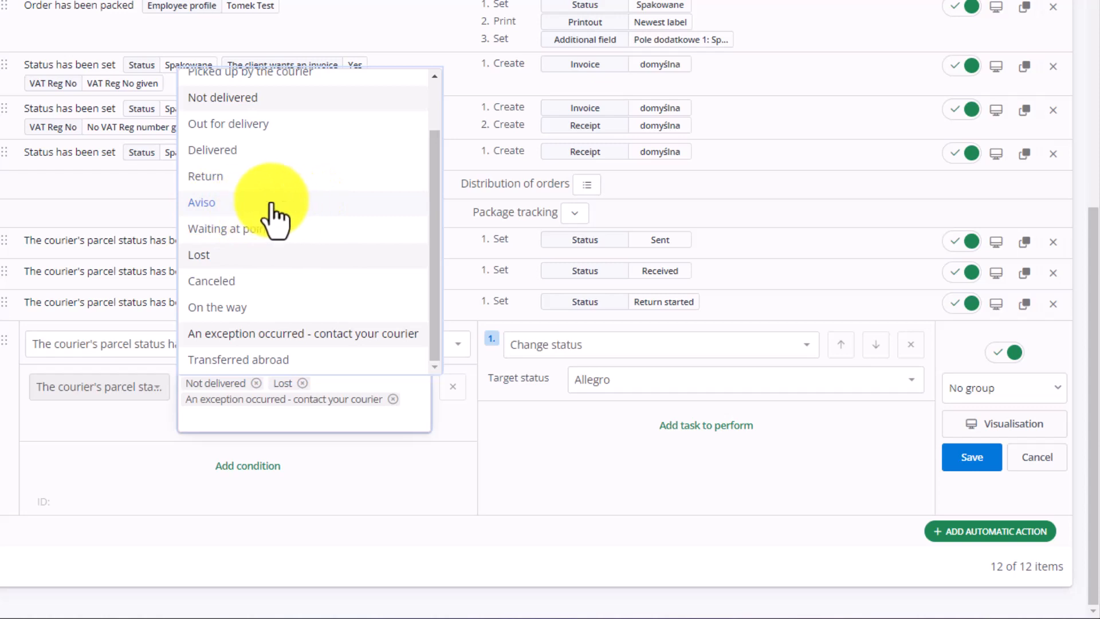
{"action": "mouse_move", "coordinate": [452, 467]}
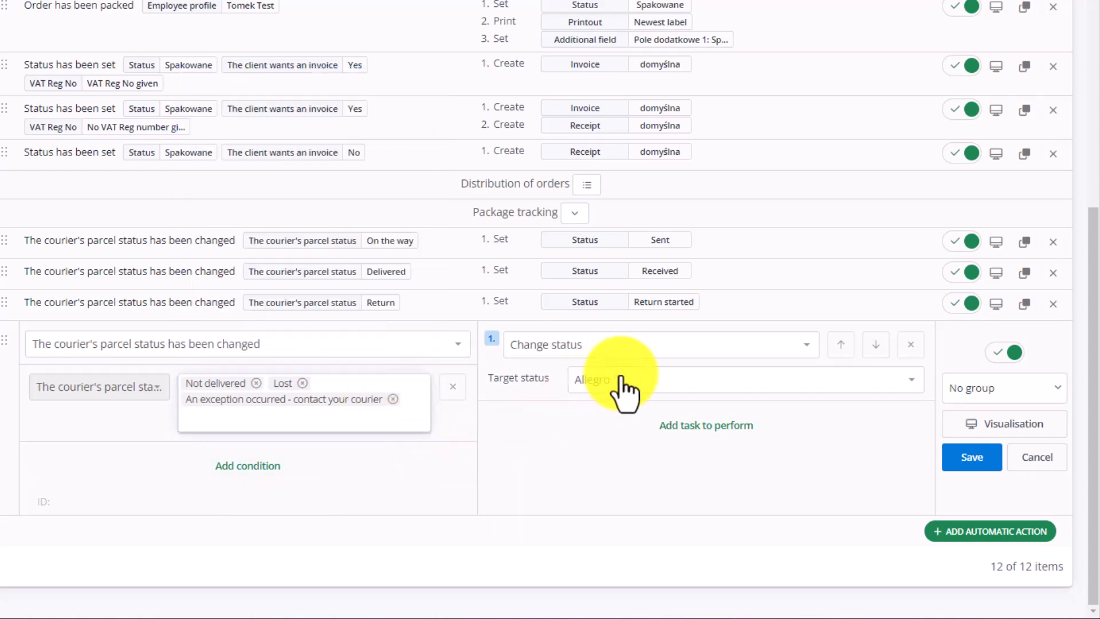
{"action": "left_click", "coordinate": [743, 378]}
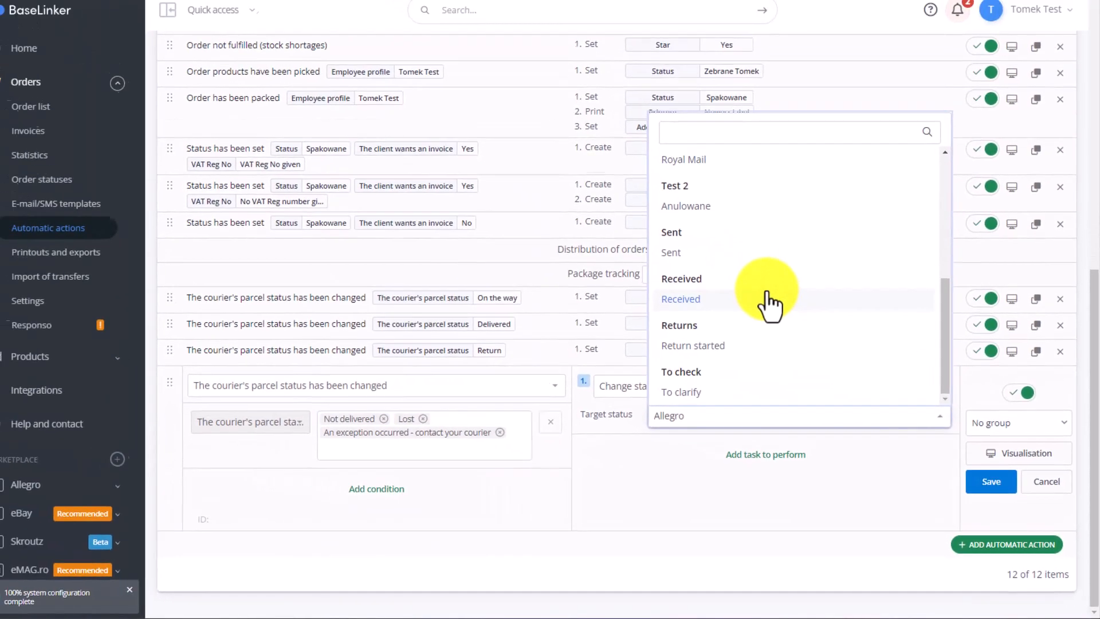